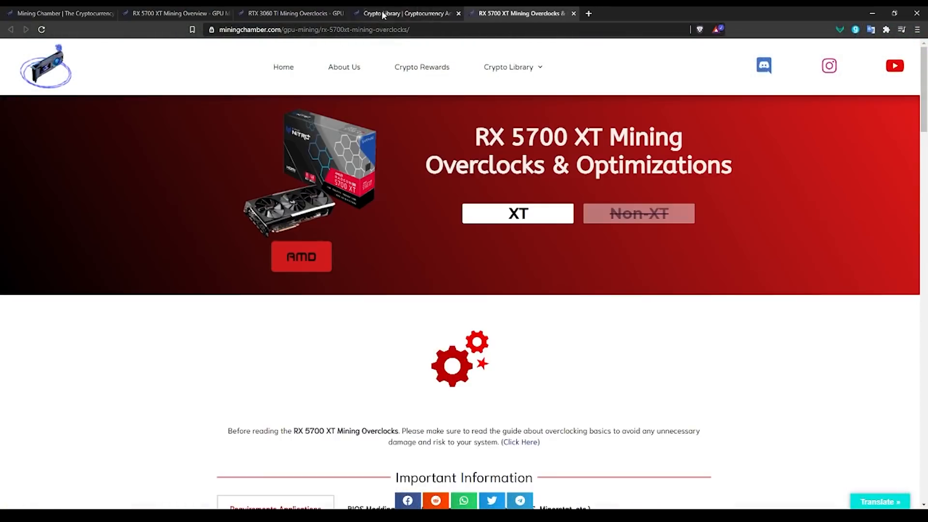
Bring up Mining Chamber's RTX 3060 Ti Mining Overclocks page after scrolling the RX 5700 XT pages.
{"action": "left_click", "coordinate": [172, 13]}
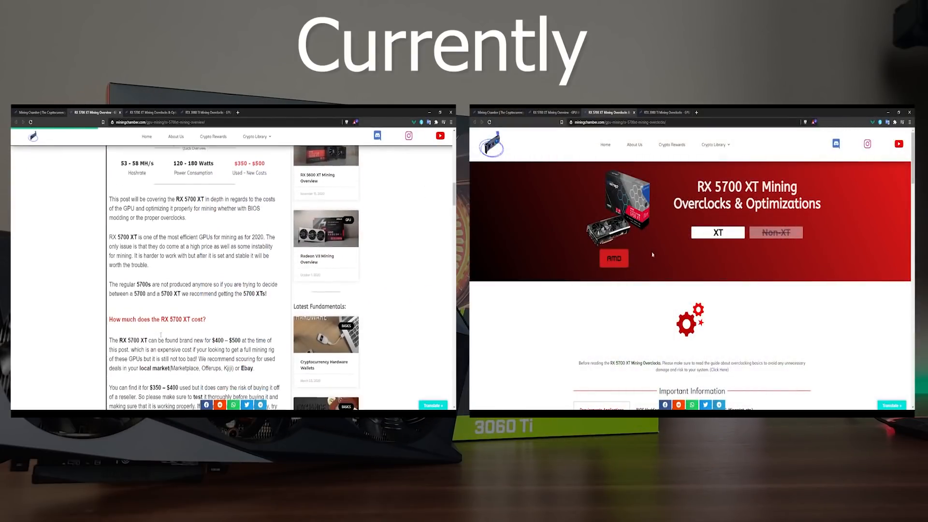
{"action": "scroll", "scroll_direction": "down", "scroll_amount": 3}
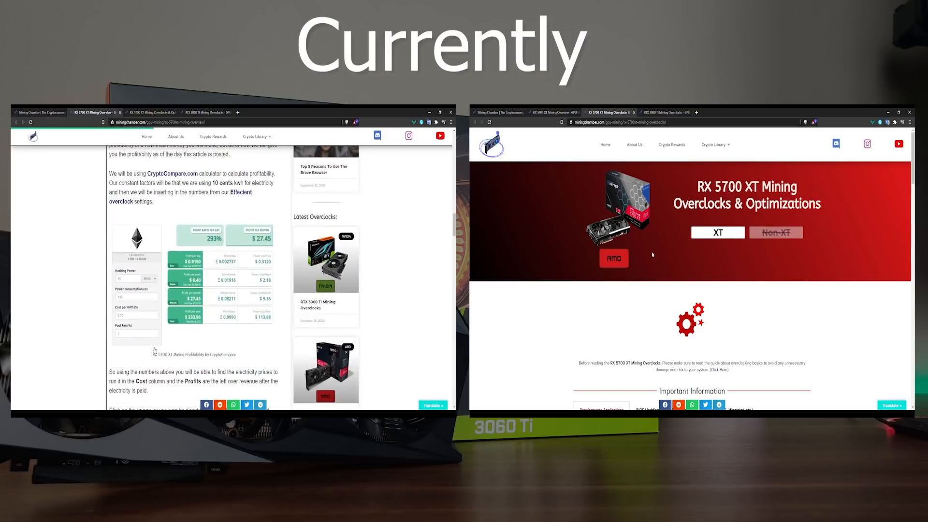
{"action": "scroll", "scroll_direction": "down", "scroll_amount": 3}
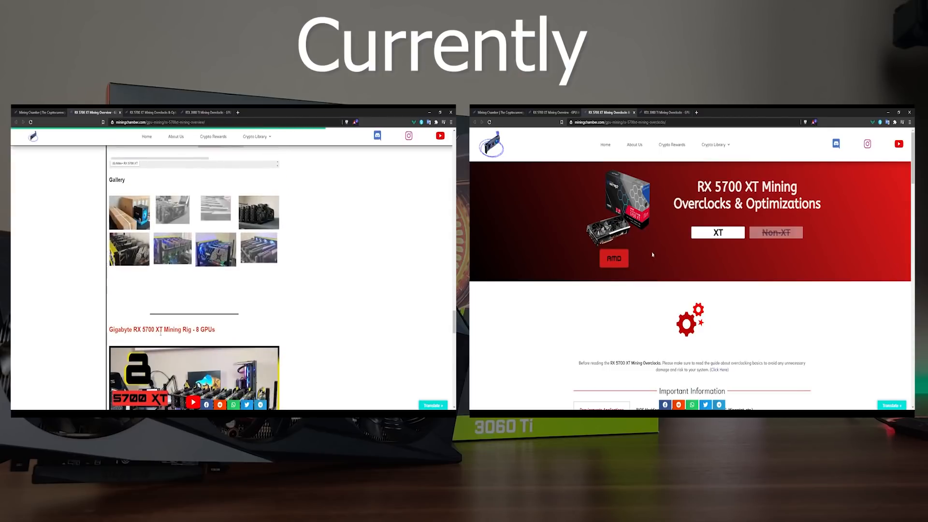
{"action": "scroll", "scroll_direction": "down", "scroll_amount": 3}
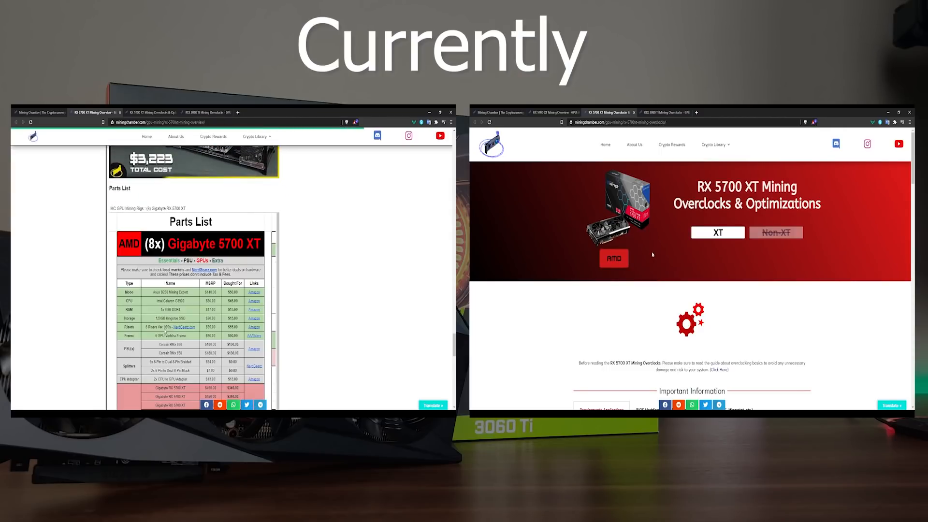
{"action": "scroll", "scroll_direction": "down", "scroll_amount": 3}
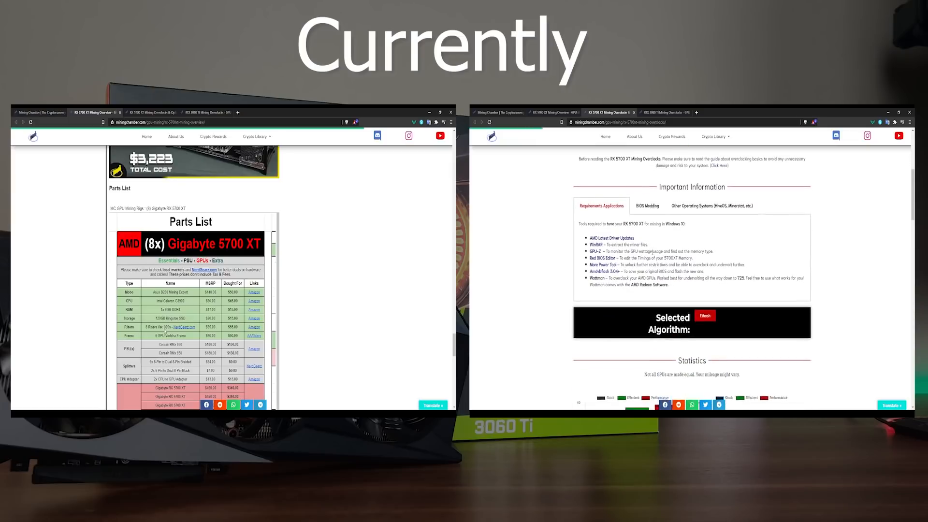
{"action": "scroll", "scroll_direction": "down", "scroll_amount": 3}
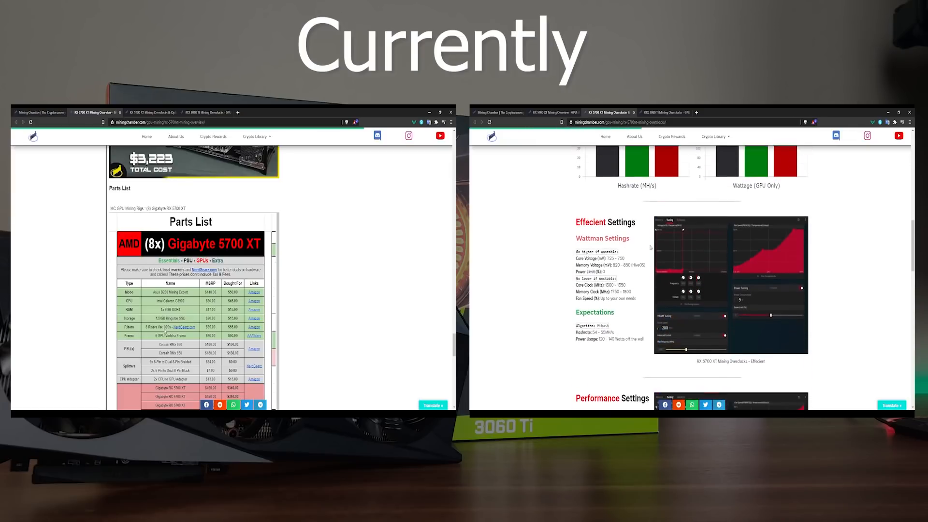
{"action": "scroll", "scroll_direction": "down", "scroll_amount": 3}
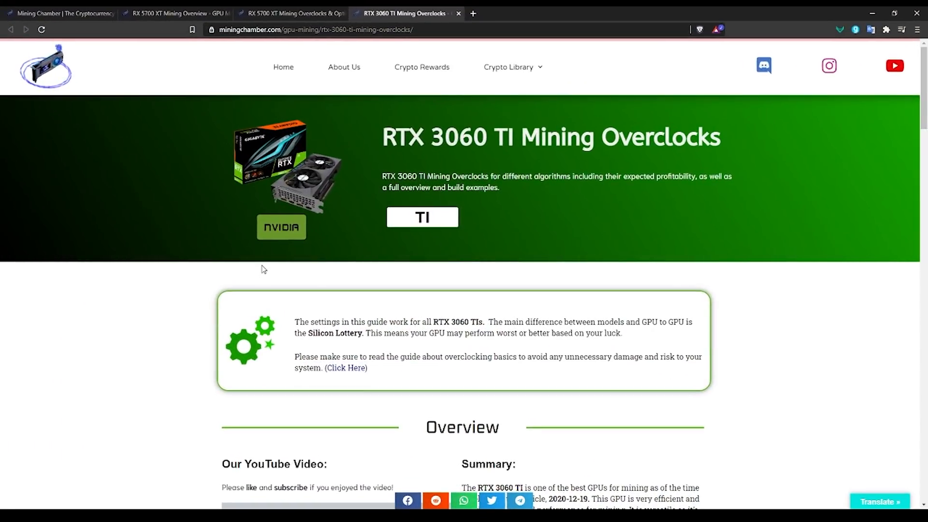
{"action": "mouse_move", "coordinate": [261, 268]}
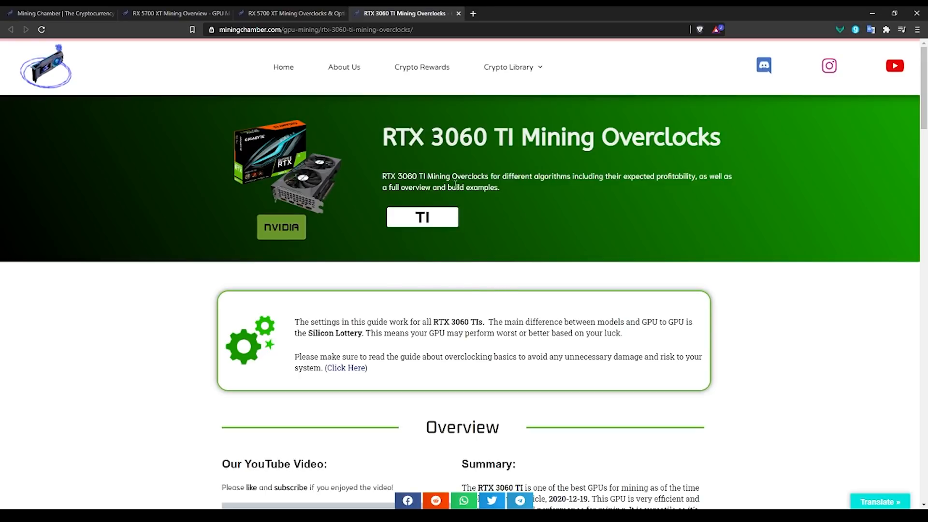
{"action": "mouse_move", "coordinate": [585, 237]}
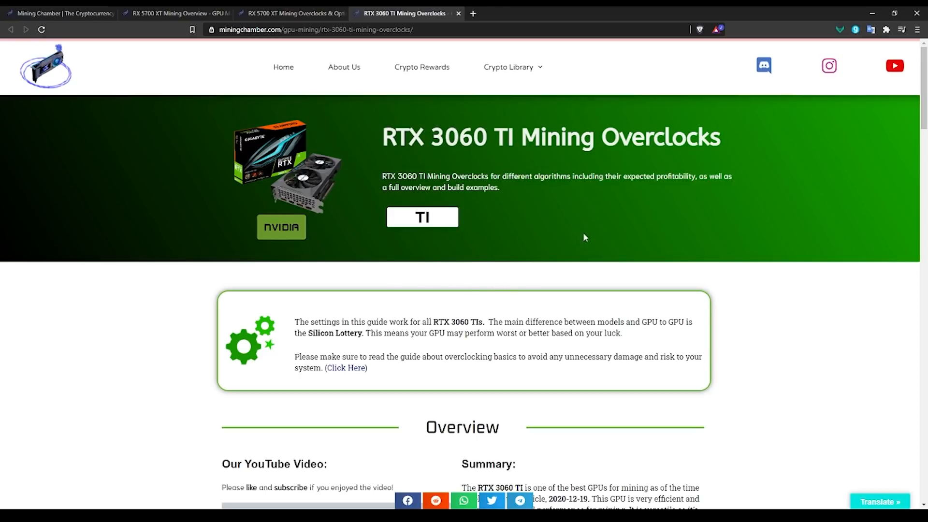
{"action": "scroll", "scroll_direction": "down", "scroll_amount": 3}
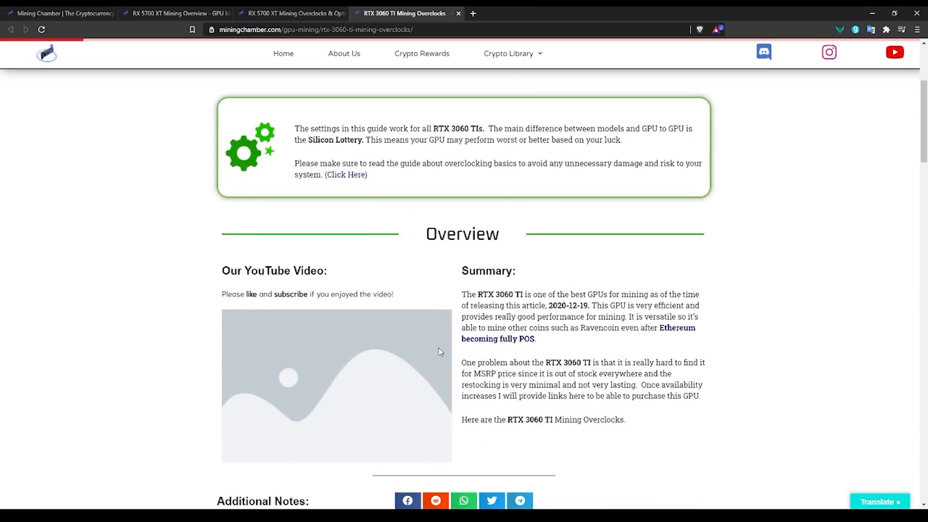
{"action": "scroll", "scroll_direction": "down", "scroll_amount": 3}
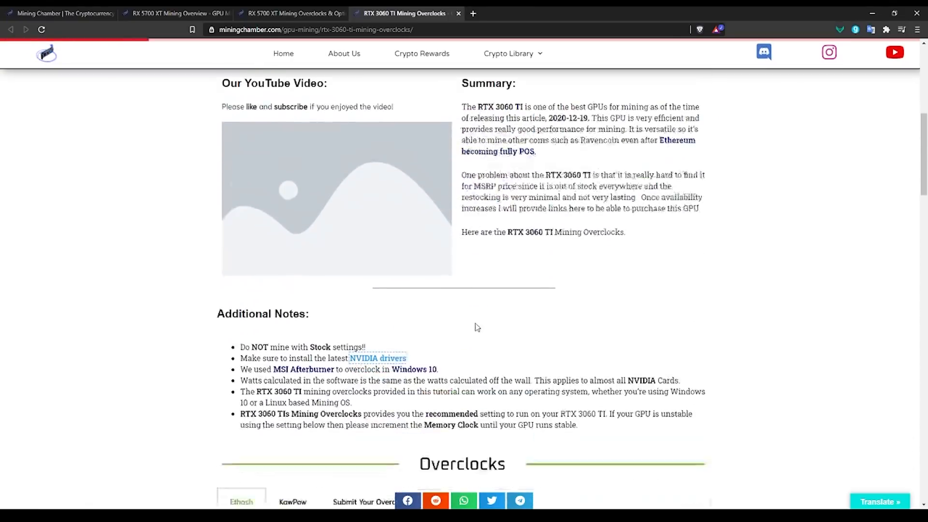
{"action": "scroll", "scroll_direction": "down", "scroll_amount": 3}
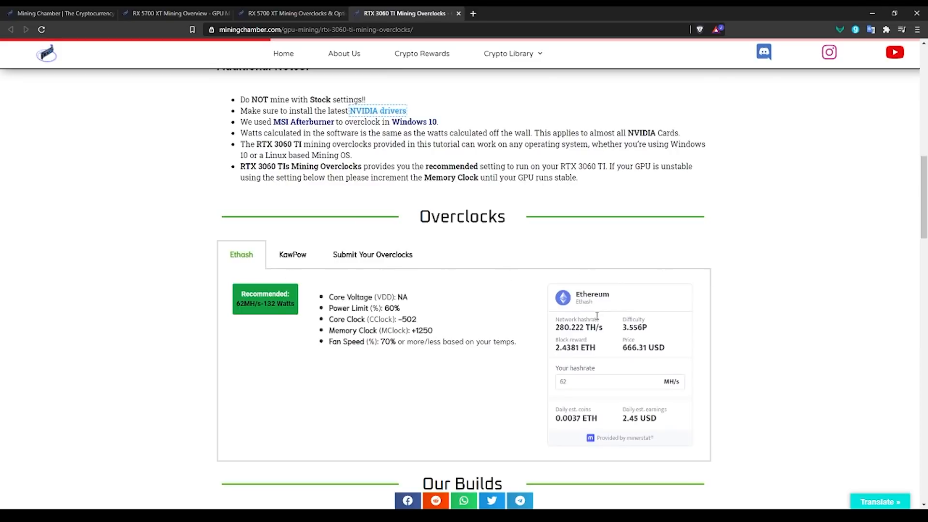
{"action": "scroll", "scroll_direction": "down", "scroll_amount": 3}
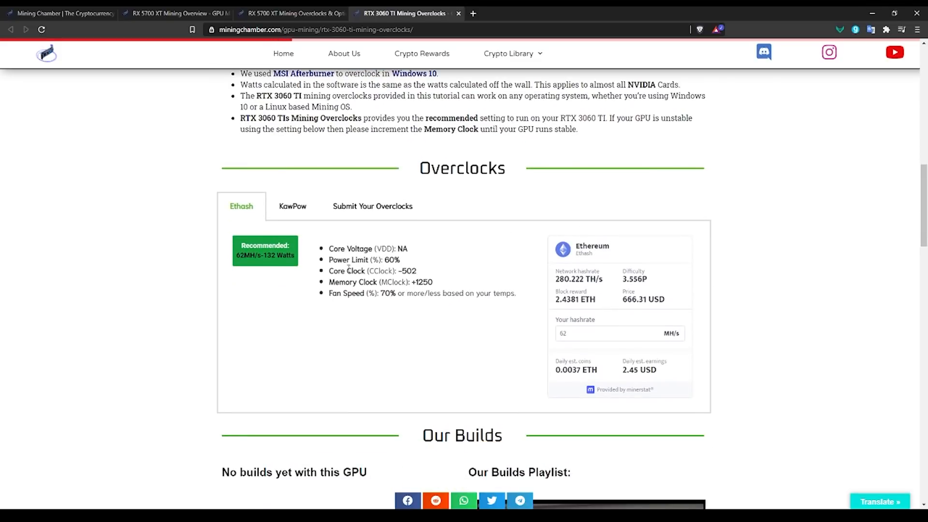
{"action": "mouse_move", "coordinate": [351, 214]}
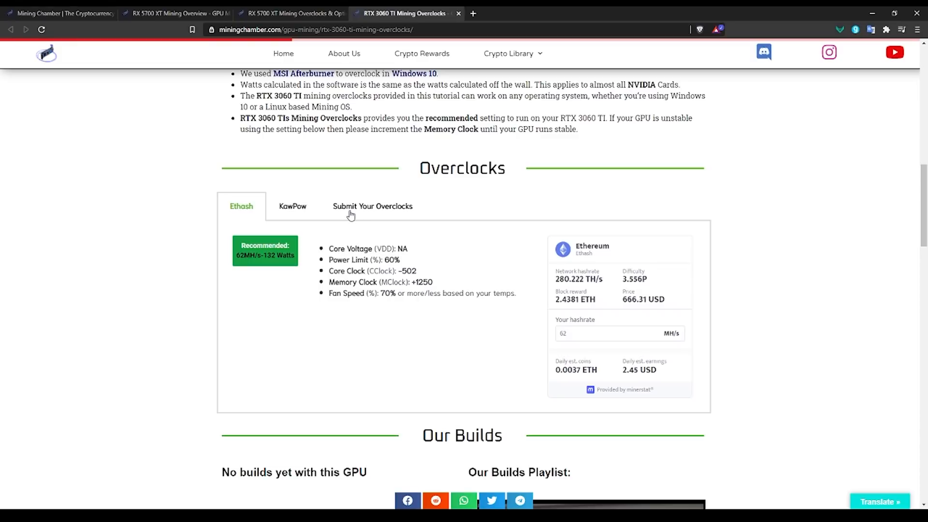
{"action": "mouse_move", "coordinate": [236, 277]}
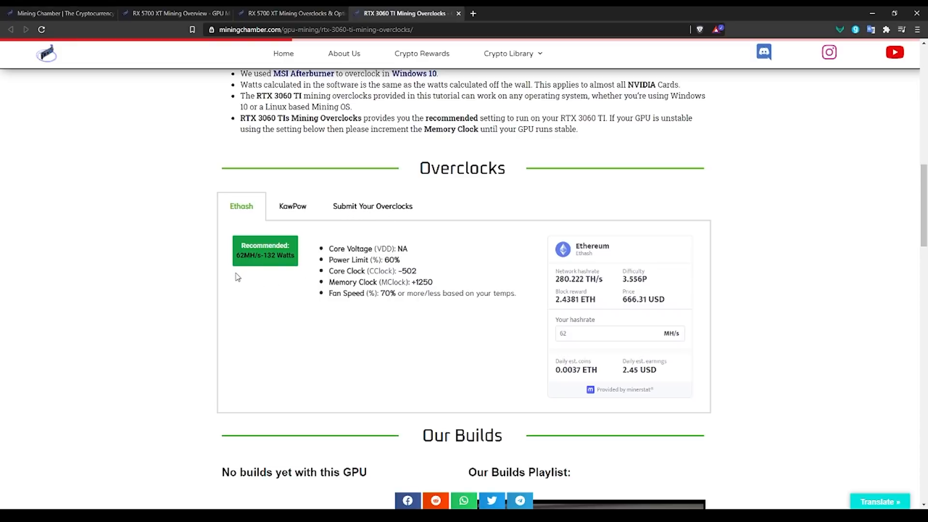
{"action": "scroll", "scroll_direction": "down", "scroll_amount": 3}
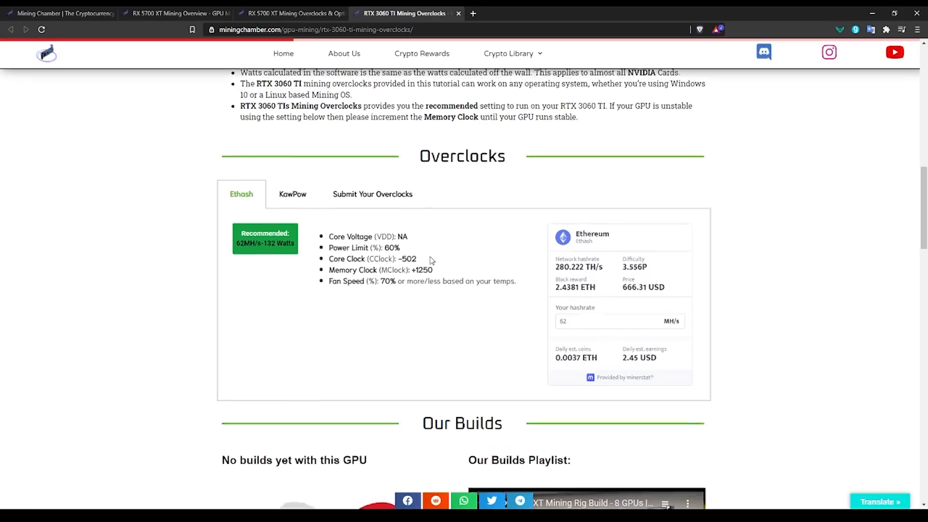
{"action": "scroll", "scroll_direction": "down", "scroll_amount": 3}
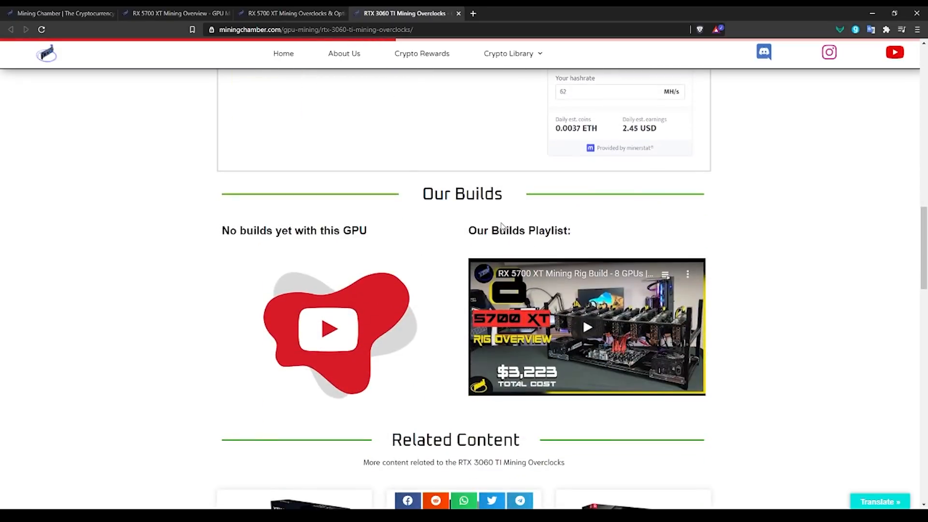
{"action": "scroll", "scroll_direction": "down", "scroll_amount": 3}
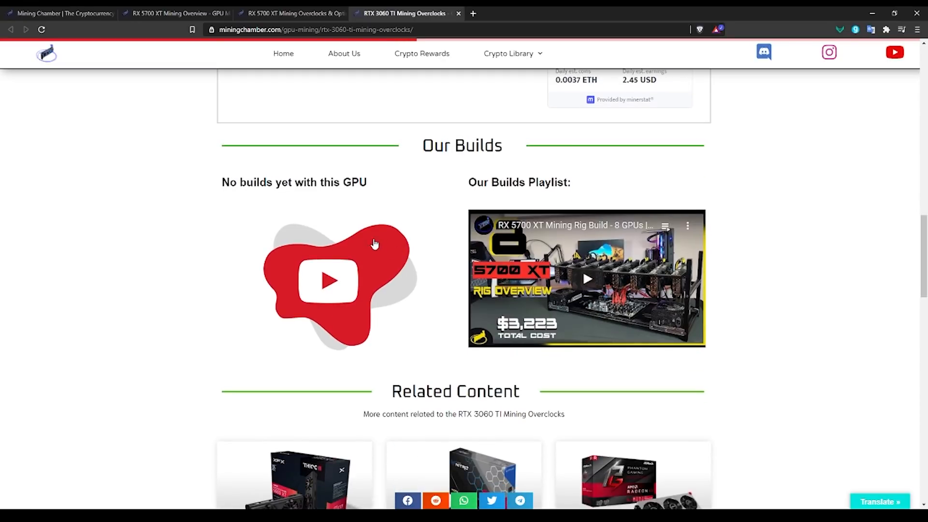
{"action": "mouse_move", "coordinate": [302, 220]}
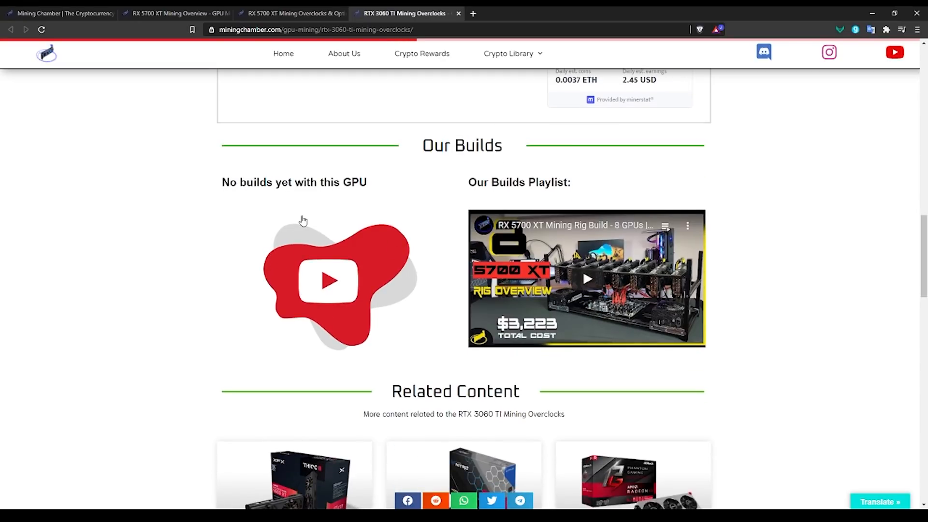
{"action": "mouse_move", "coordinate": [429, 354]}
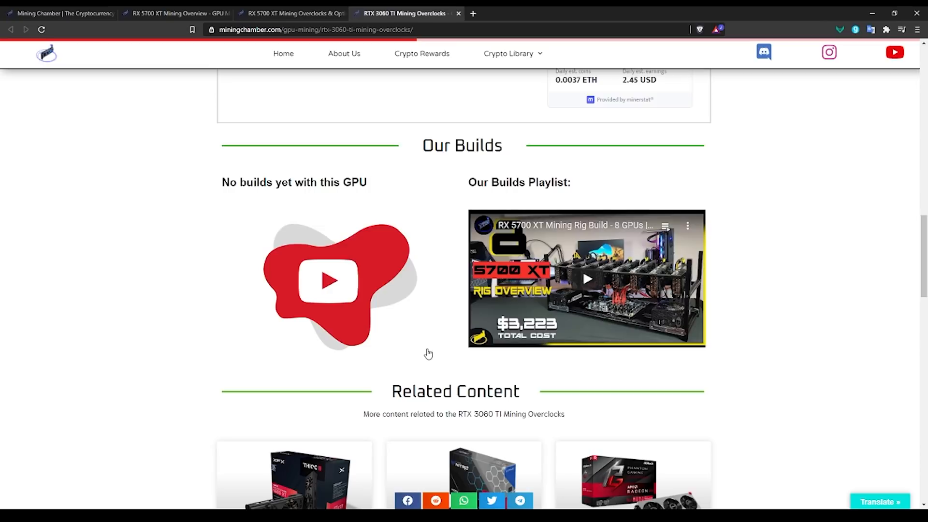
{"action": "scroll", "scroll_direction": "down", "scroll_amount": 3}
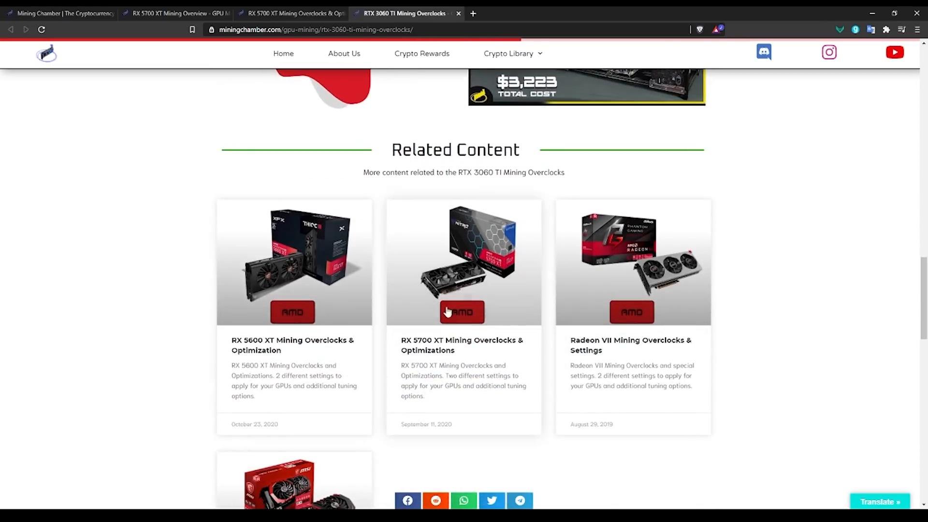
{"action": "scroll", "scroll_direction": "up", "scroll_amount": 3}
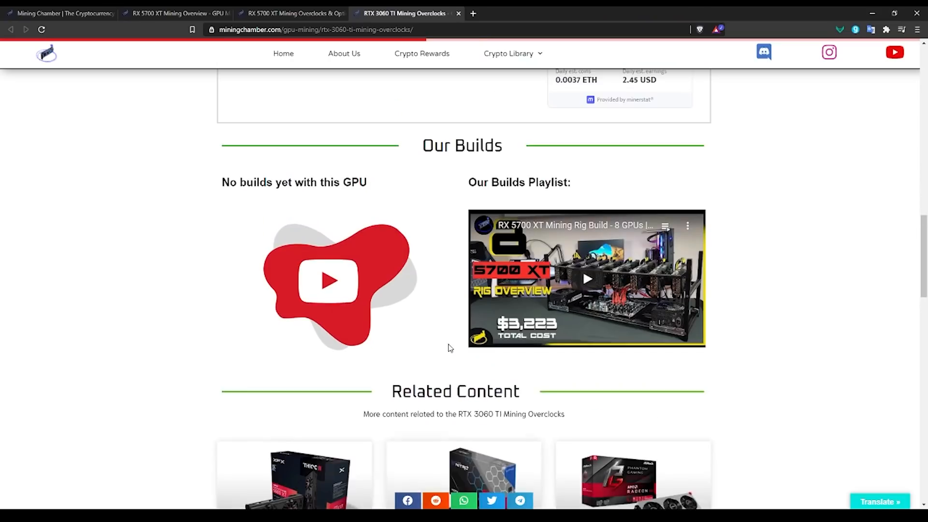
{"action": "scroll", "scroll_direction": "up", "scroll_amount": 3}
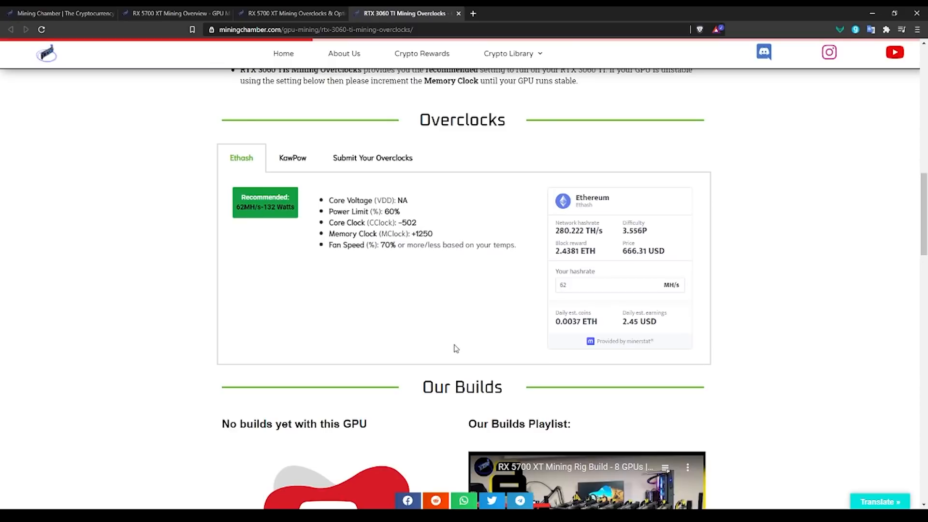
{"action": "scroll", "scroll_direction": "up", "scroll_amount": 3}
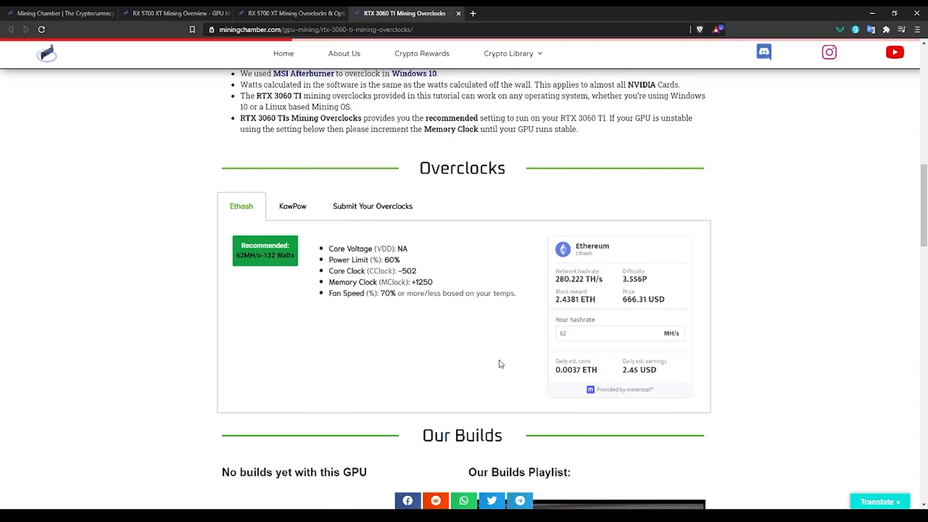
{"action": "mouse_move", "coordinate": [503, 356]}
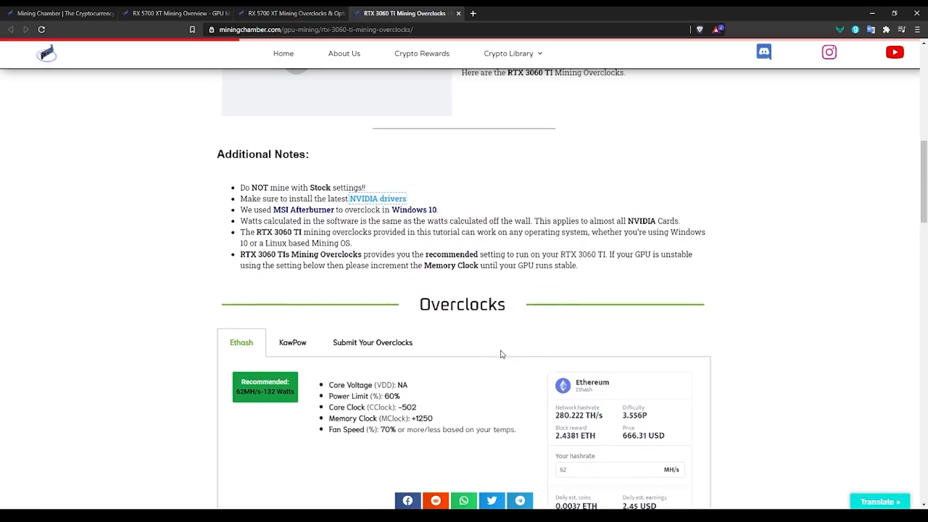
{"action": "scroll", "scroll_direction": "up", "scroll_amount": 3}
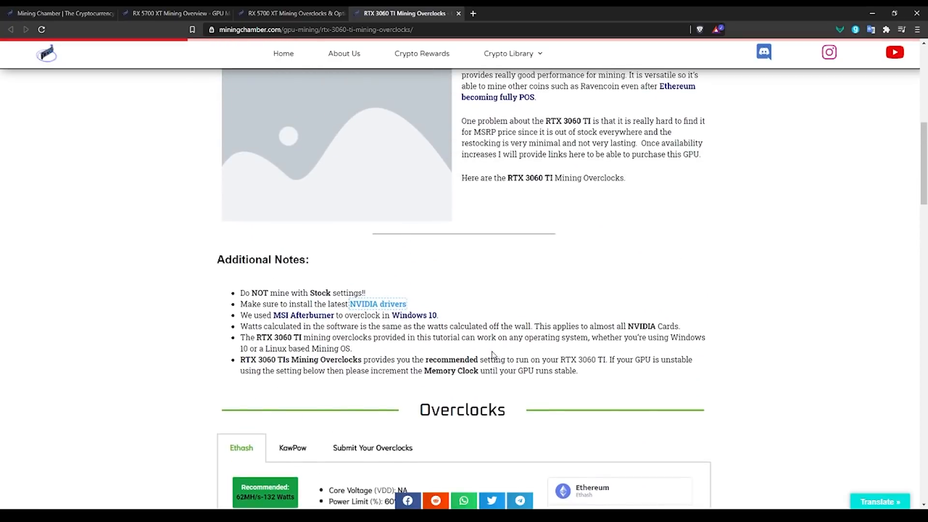
{"action": "mouse_move", "coordinate": [437, 353]}
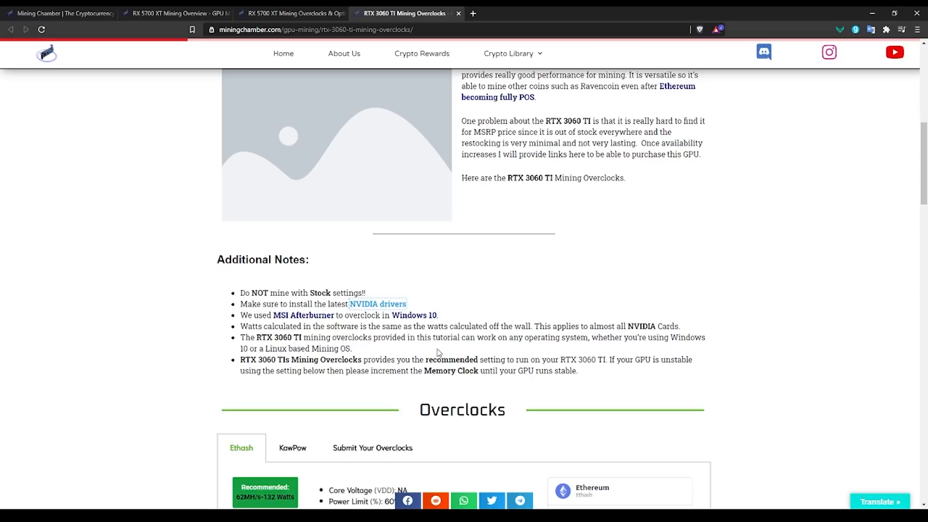
{"action": "mouse_move", "coordinate": [428, 353]}
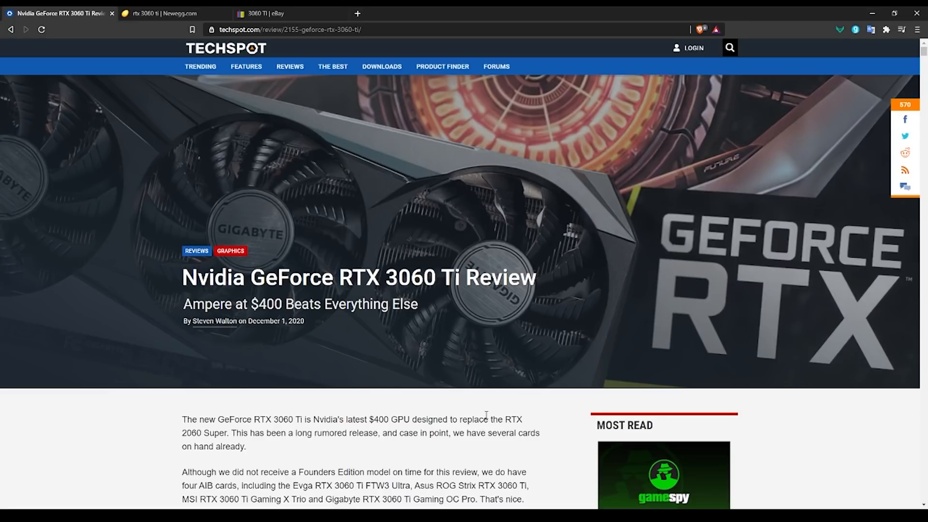
{"action": "mouse_move", "coordinate": [477, 416]}
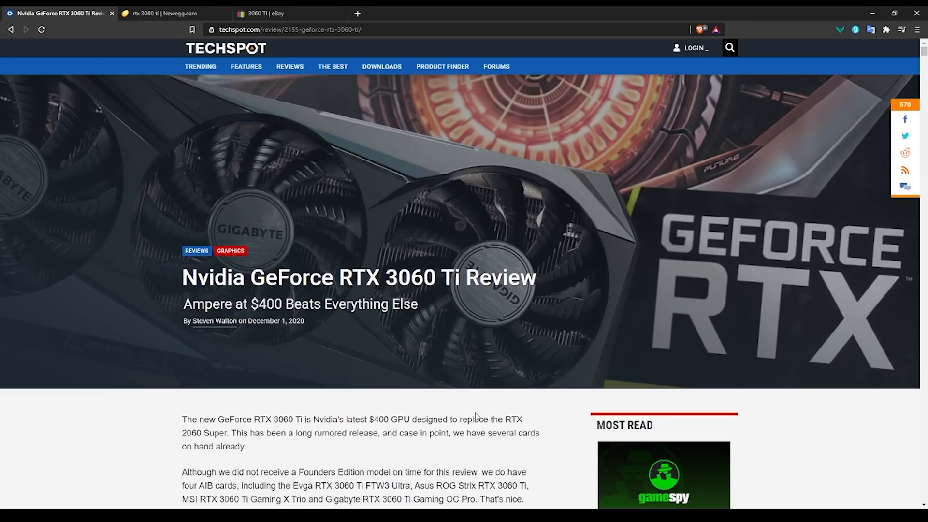
{"action": "double_click", "coordinate": [266, 304]}
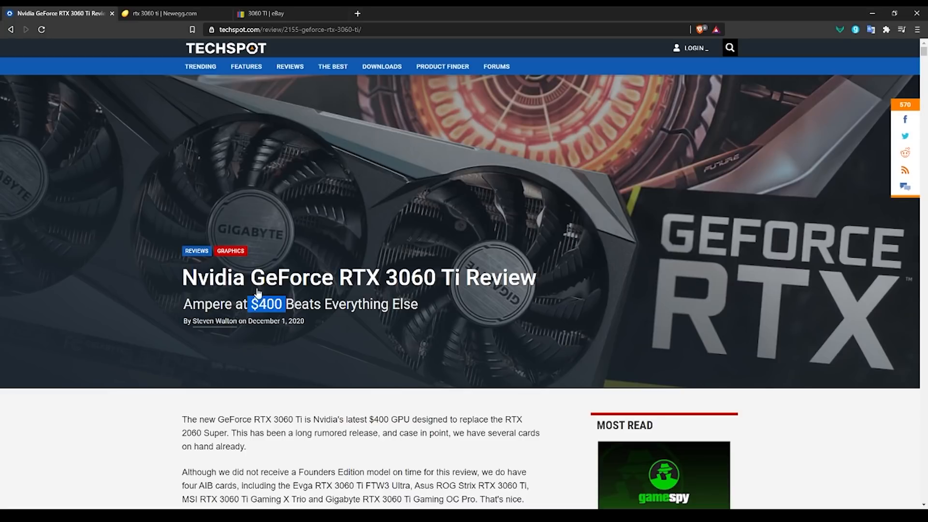
{"action": "mouse_move", "coordinate": [256, 295]}
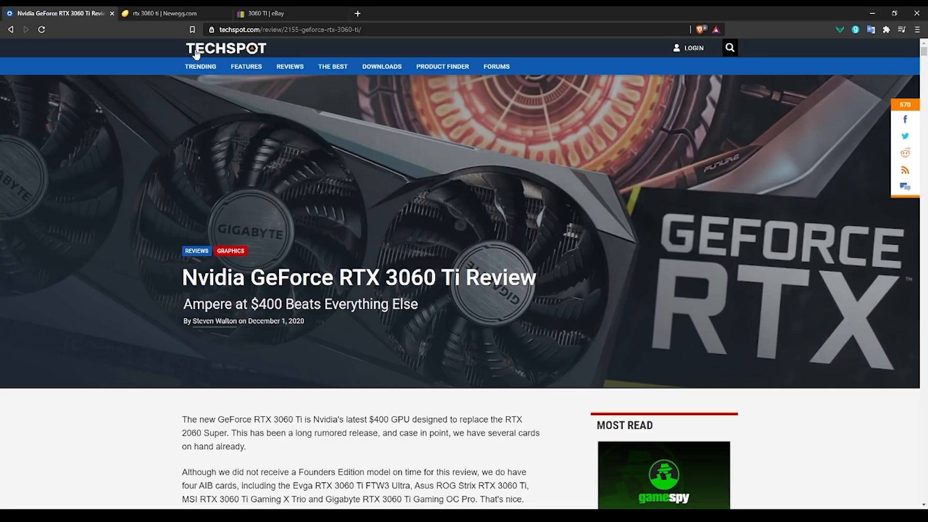
Browse Newegg's rtx 3060 ti results, where nearly every card is out of stock or sold out.
{"action": "left_click", "coordinate": [171, 13]}
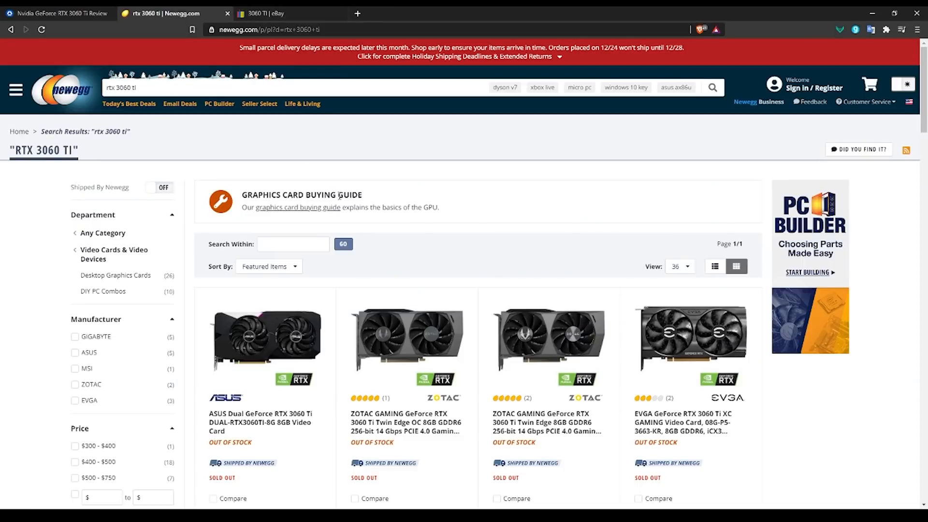
{"action": "scroll", "scroll_direction": "down", "scroll_amount": 3}
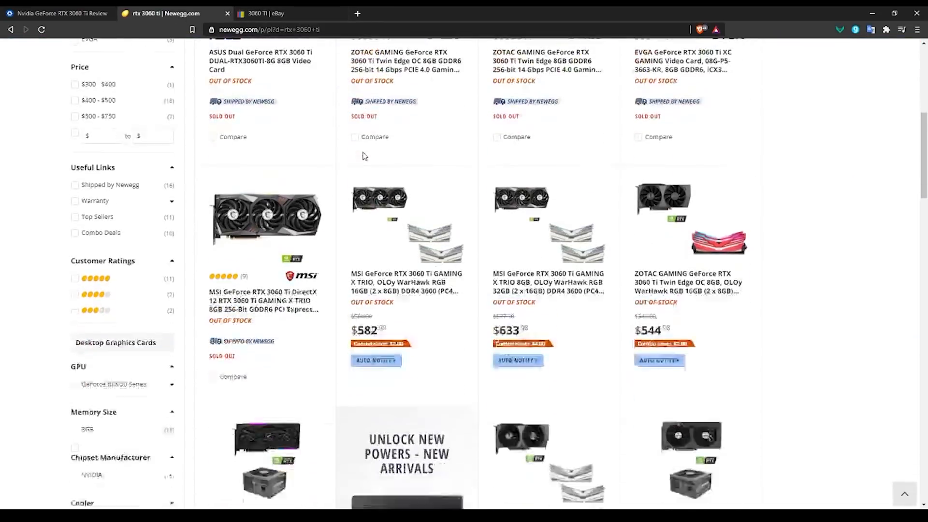
{"action": "scroll", "scroll_direction": "down", "scroll_amount": 3}
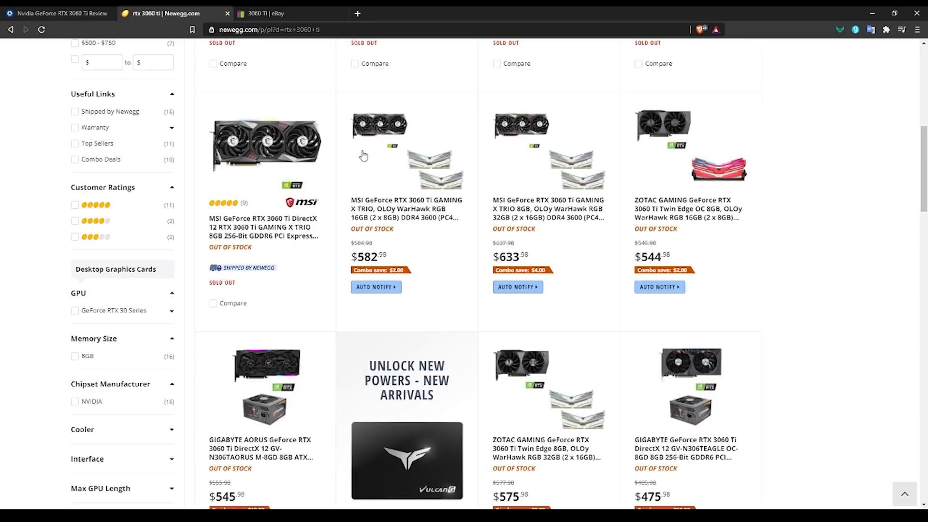
{"action": "scroll", "scroll_direction": "down", "scroll_amount": 3}
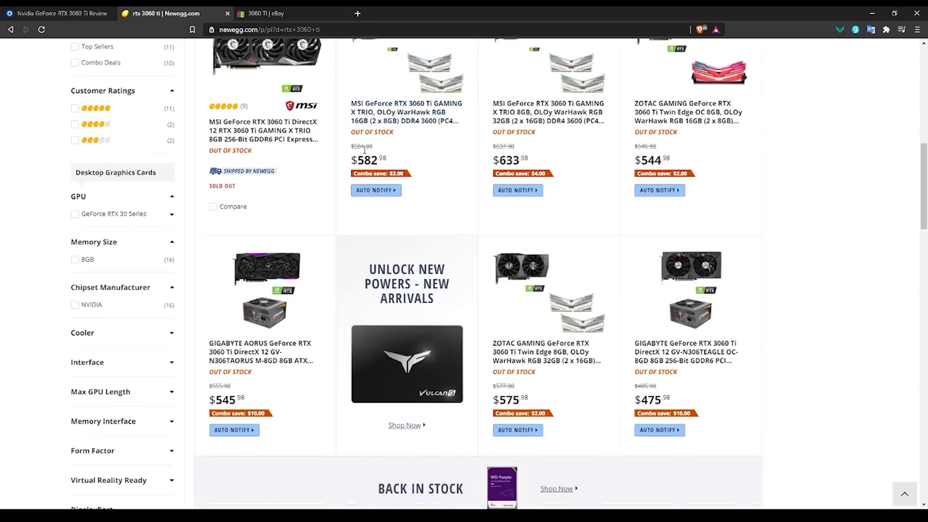
{"action": "scroll", "scroll_direction": "down", "scroll_amount": 3}
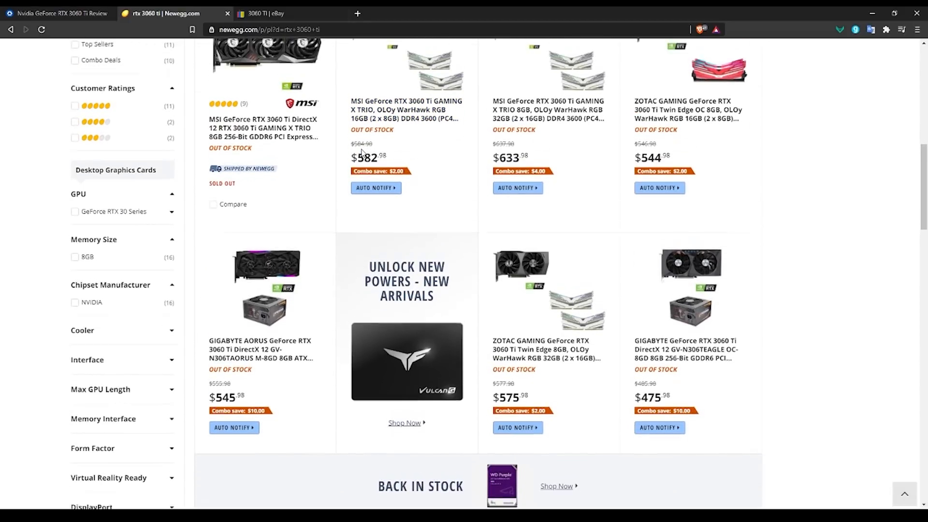
{"action": "scroll", "scroll_direction": "down", "scroll_amount": 3}
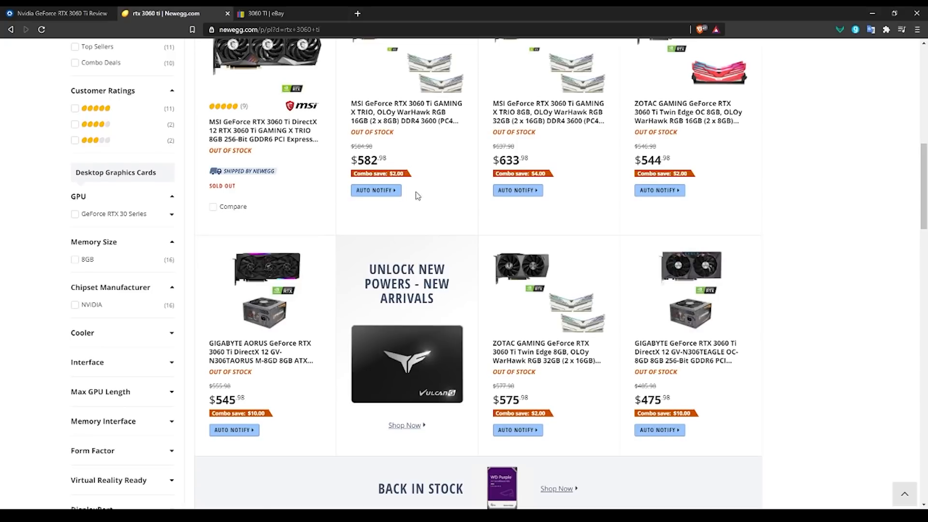
{"action": "scroll", "scroll_direction": "down", "scroll_amount": 3}
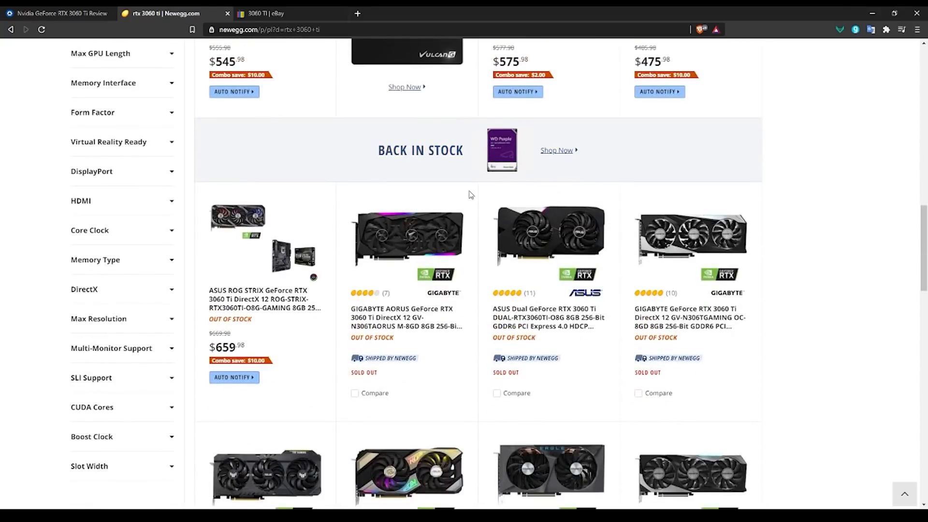
{"action": "scroll", "scroll_direction": "down", "scroll_amount": 3}
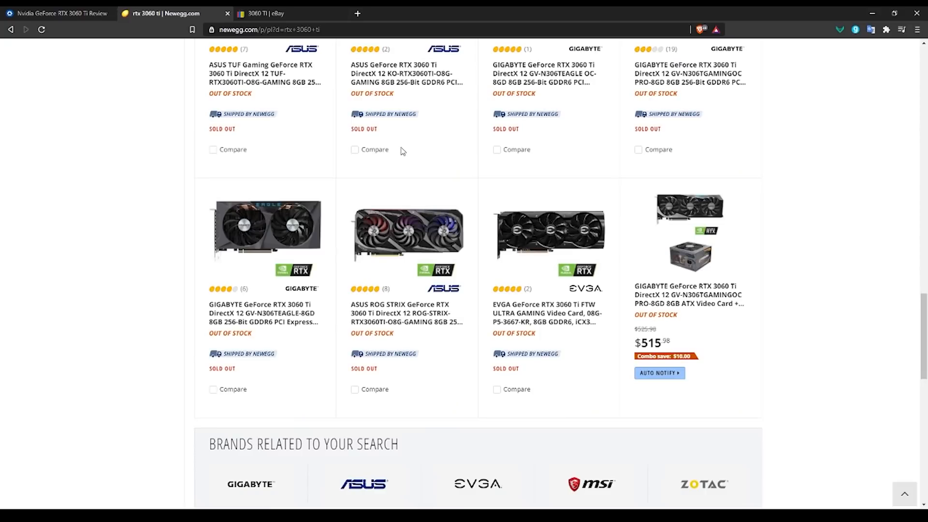
{"action": "mouse_move", "coordinate": [266, 41]}
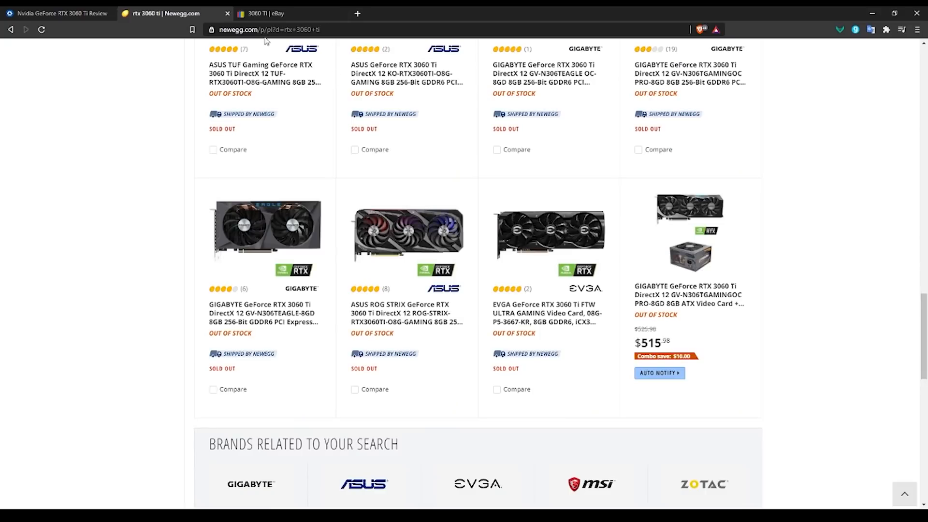
Browse eBay's 3060 TI listings priced $510.00 to $680.00, then return to the top.
{"action": "left_click", "coordinate": [264, 13]}
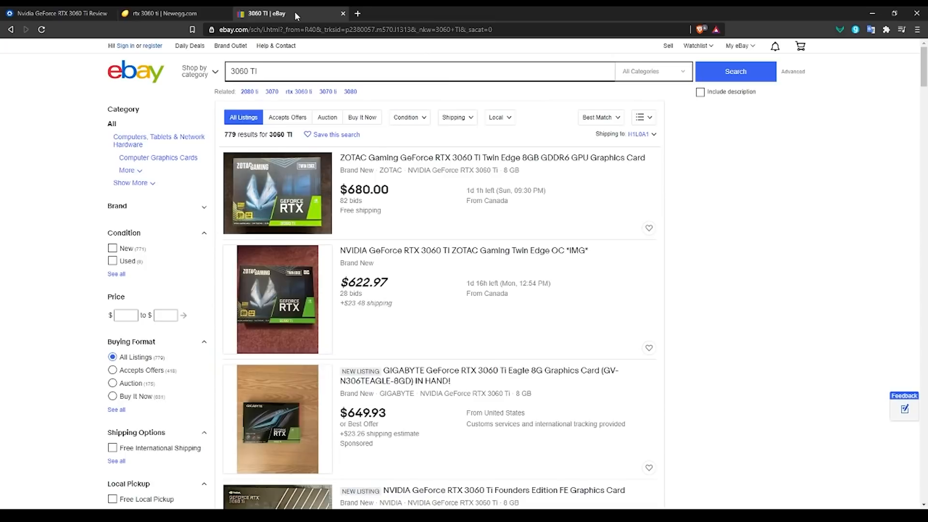
{"action": "scroll", "scroll_direction": "down", "scroll_amount": 3}
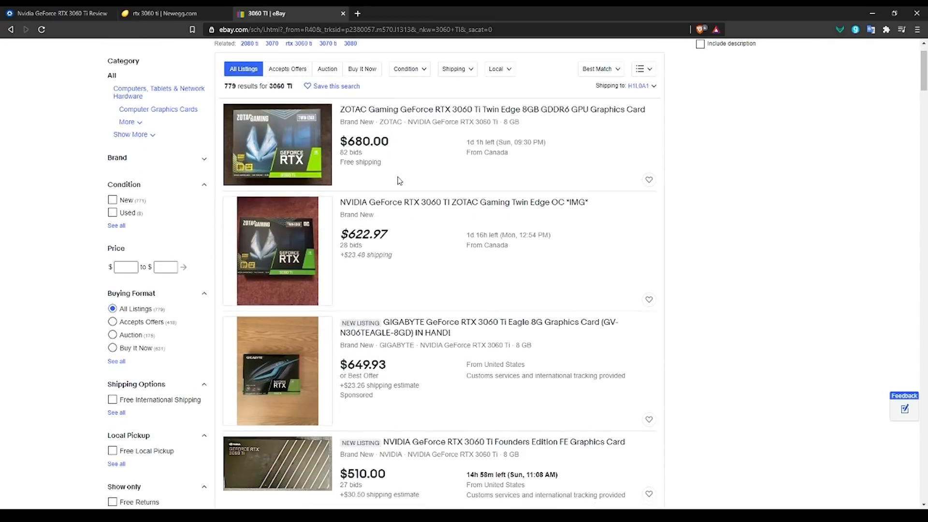
{"action": "scroll", "scroll_direction": "down", "scroll_amount": 3}
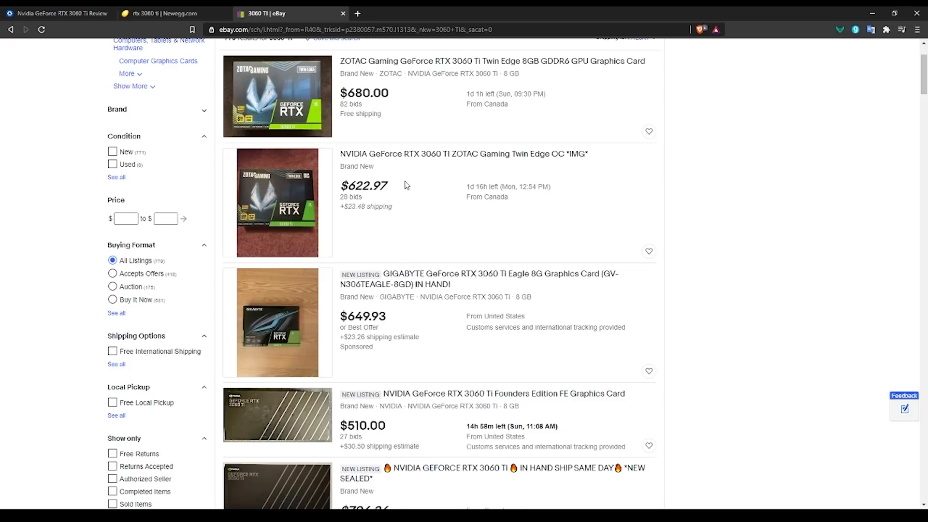
{"action": "scroll", "scroll_direction": "up", "scroll_amount": 3}
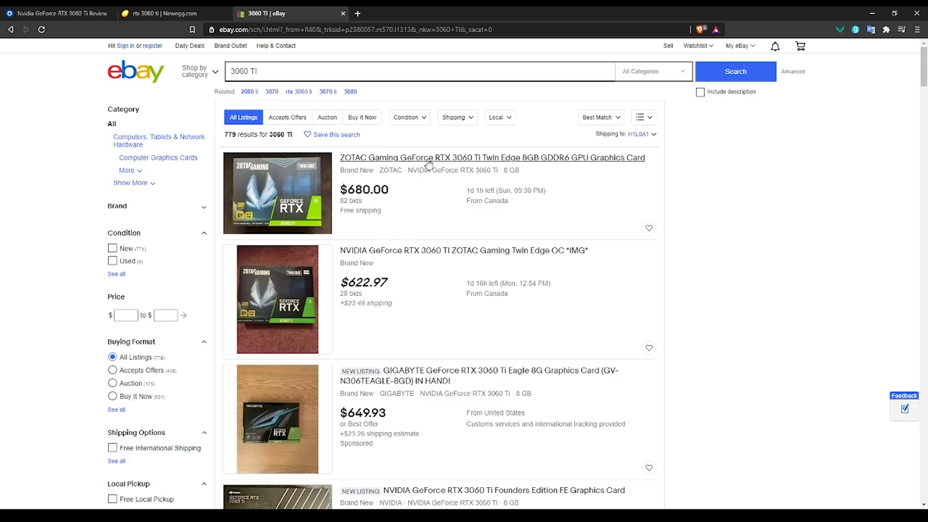
{"action": "mouse_move", "coordinate": [301, 260]}
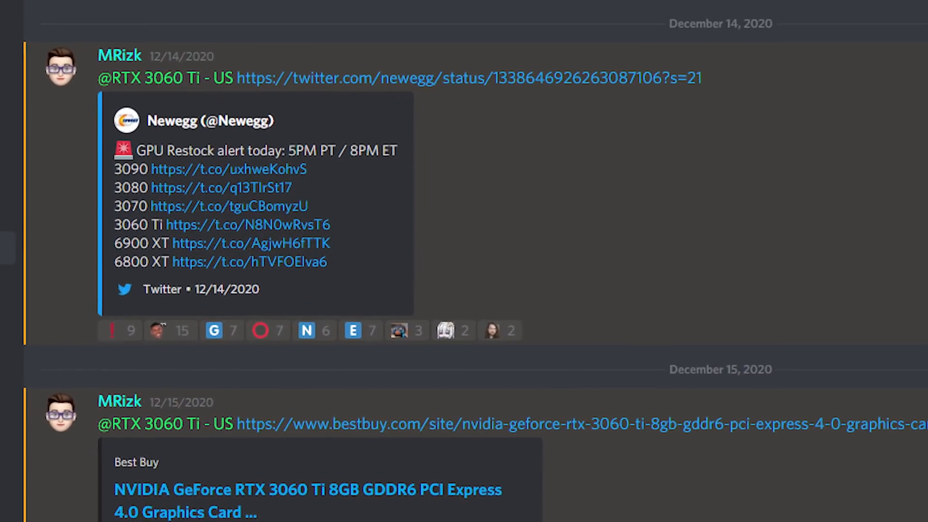
Scroll the RTX 3060 Ti - US restock alerts with Newegg and Best Buy links.
{"action": "scroll", "scroll_direction": "down", "scroll_amount": 3}
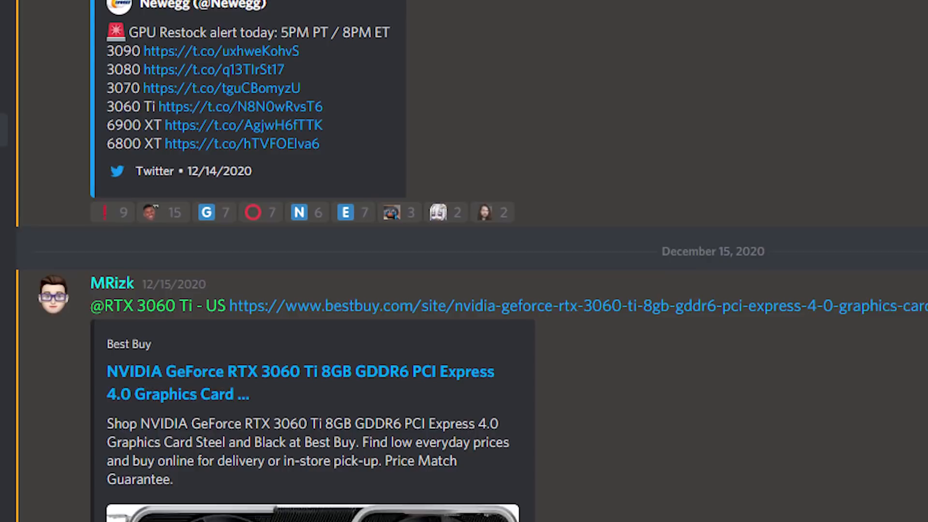
{"action": "scroll", "scroll_direction": "down", "scroll_amount": 3}
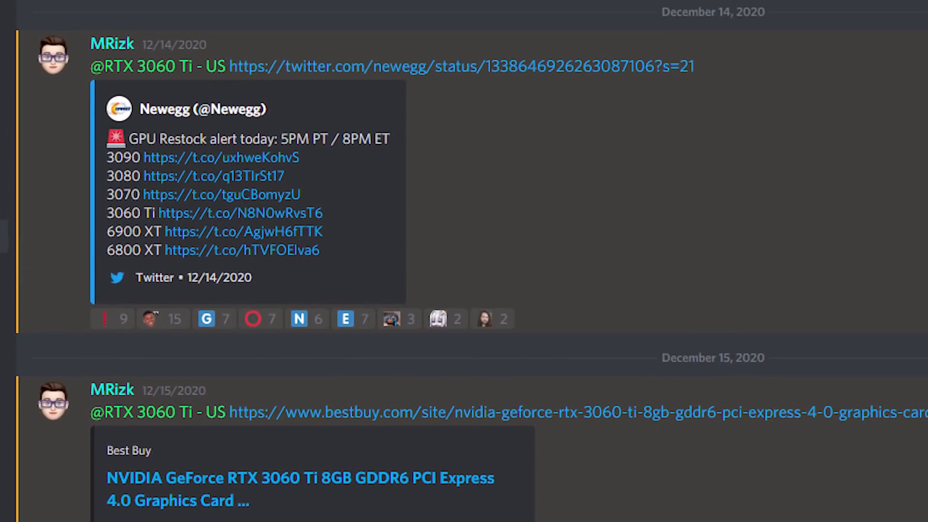
{"action": "scroll", "scroll_direction": "up", "scroll_amount": 3}
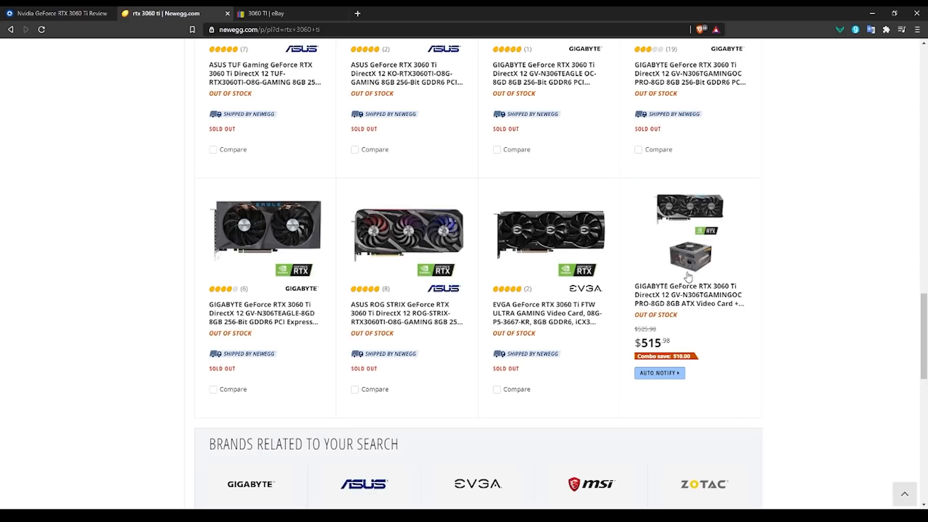
{"action": "mouse_move", "coordinate": [683, 212]}
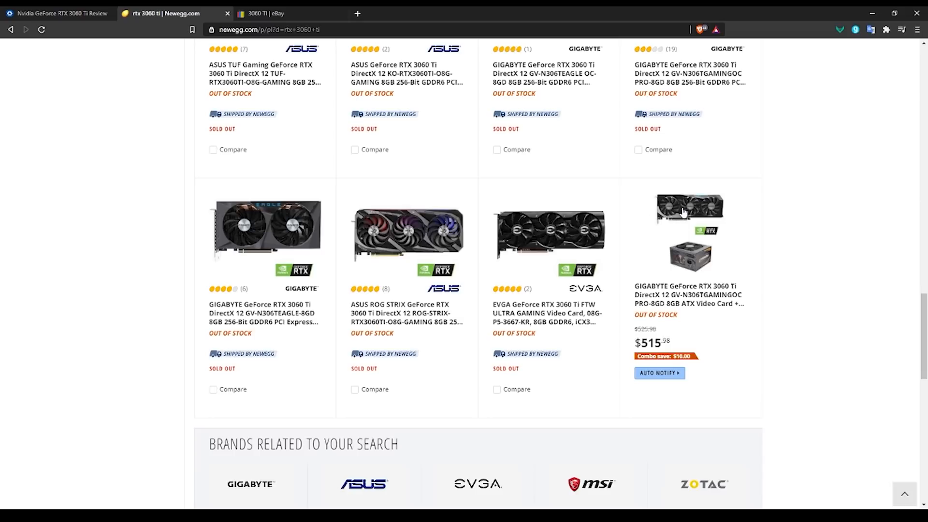
{"action": "mouse_move", "coordinate": [655, 259]}
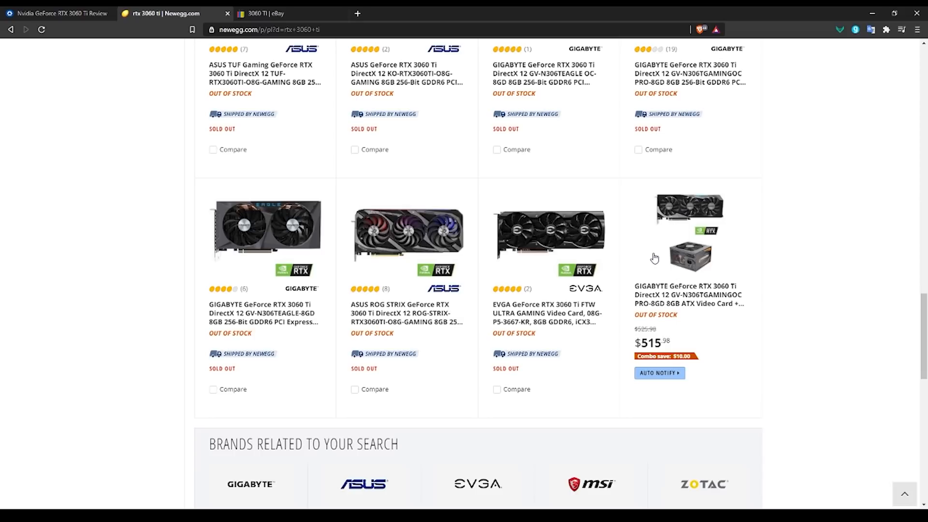
{"action": "mouse_move", "coordinate": [652, 253]}
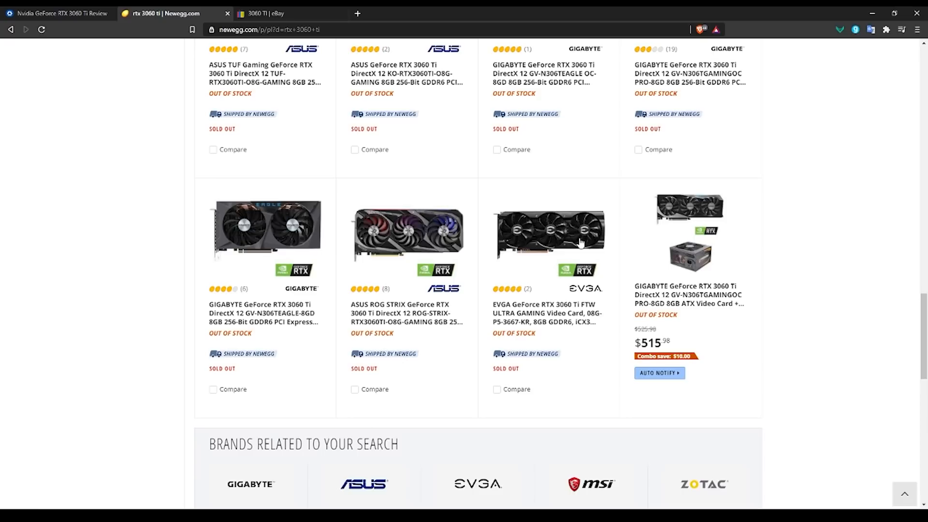
{"action": "mouse_move", "coordinate": [533, 249]}
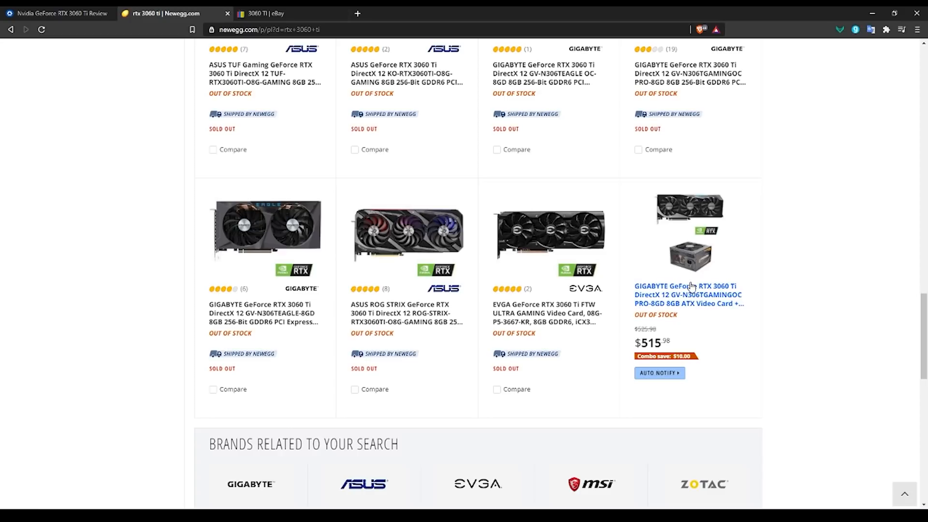
{"action": "mouse_move", "coordinate": [557, 224]}
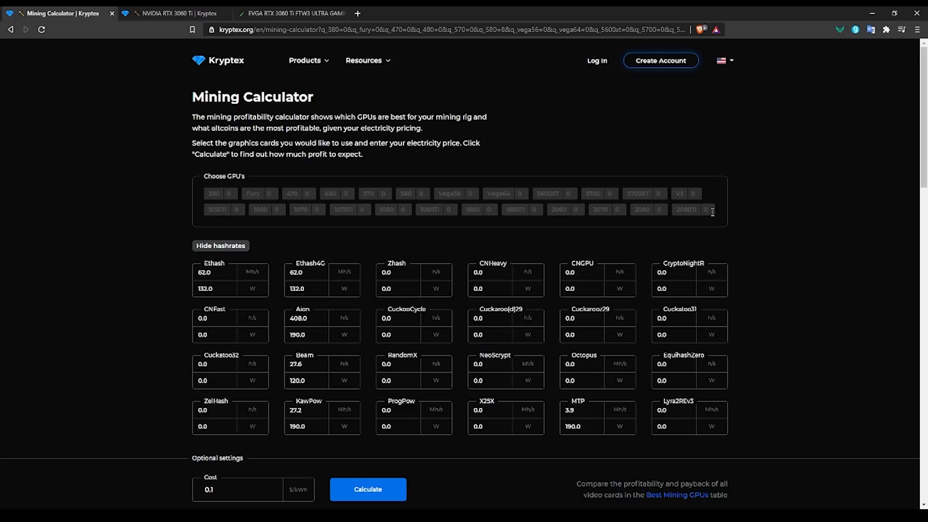
{"action": "mouse_move", "coordinate": [317, 242]}
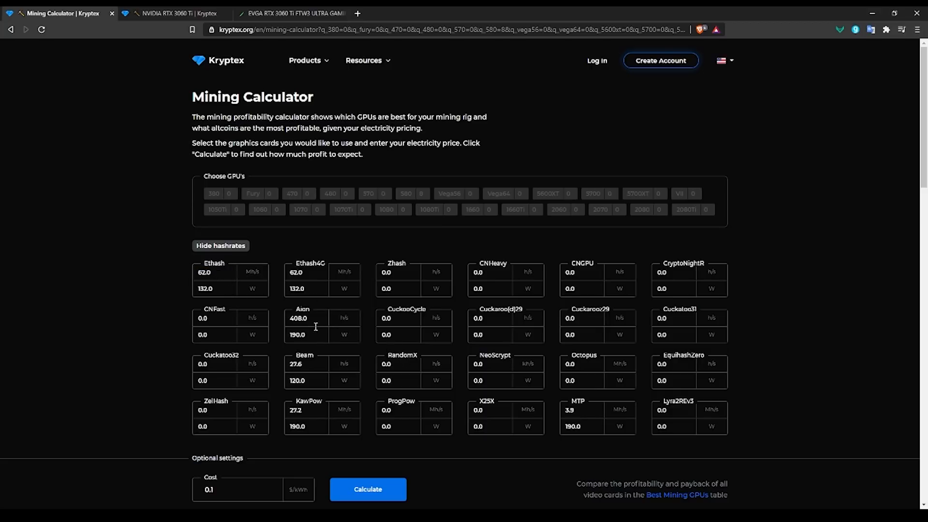
Scroll the EVGA RTX 3060 Ti FTW3 Ultra post to its Phoenix, Gminer and T-Rex hashrate tables.
{"action": "left_click", "coordinate": [290, 13]}
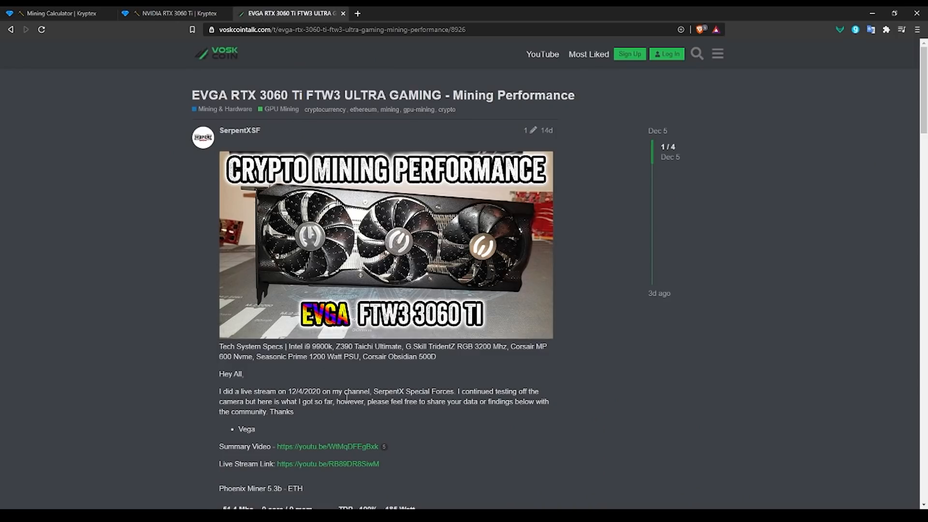
{"action": "scroll", "scroll_direction": "down", "scroll_amount": 3}
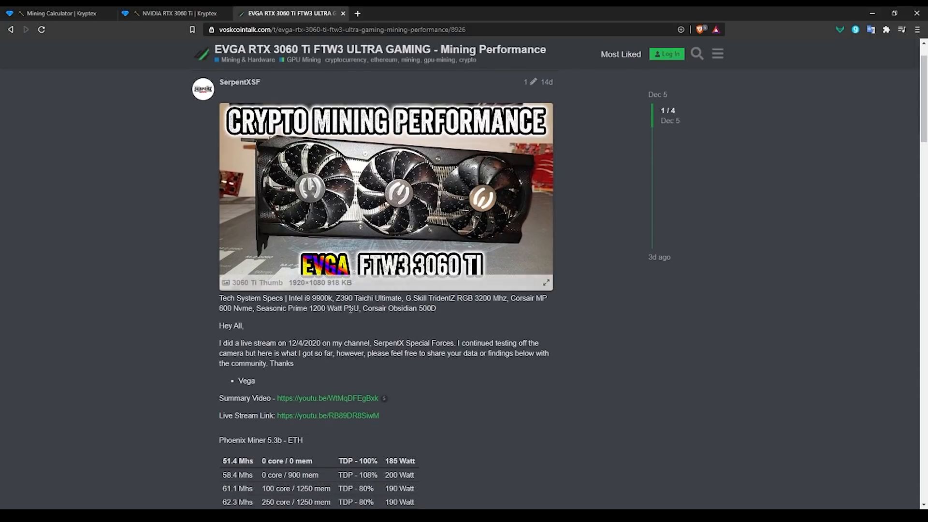
{"action": "scroll", "scroll_direction": "down", "scroll_amount": 3}
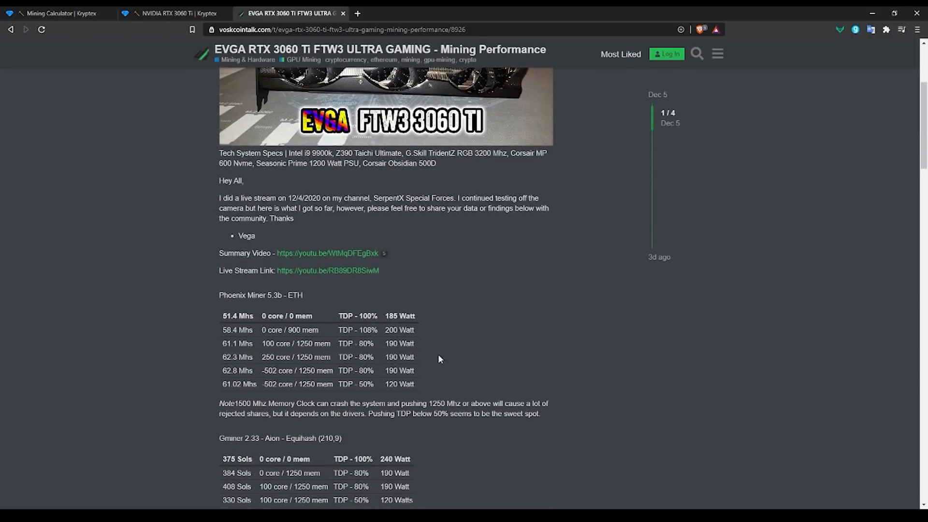
{"action": "scroll", "scroll_direction": "down", "scroll_amount": 3}
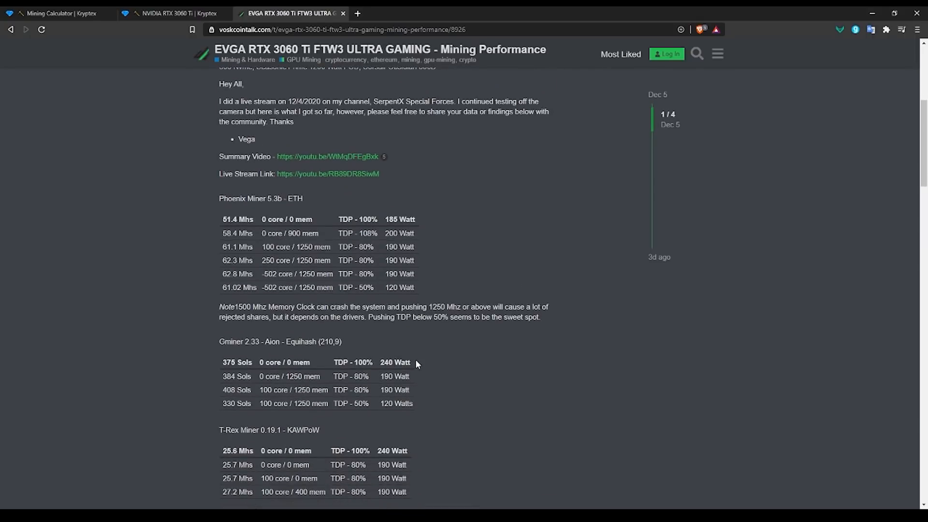
{"action": "scroll", "scroll_direction": "down", "scroll_amount": 3}
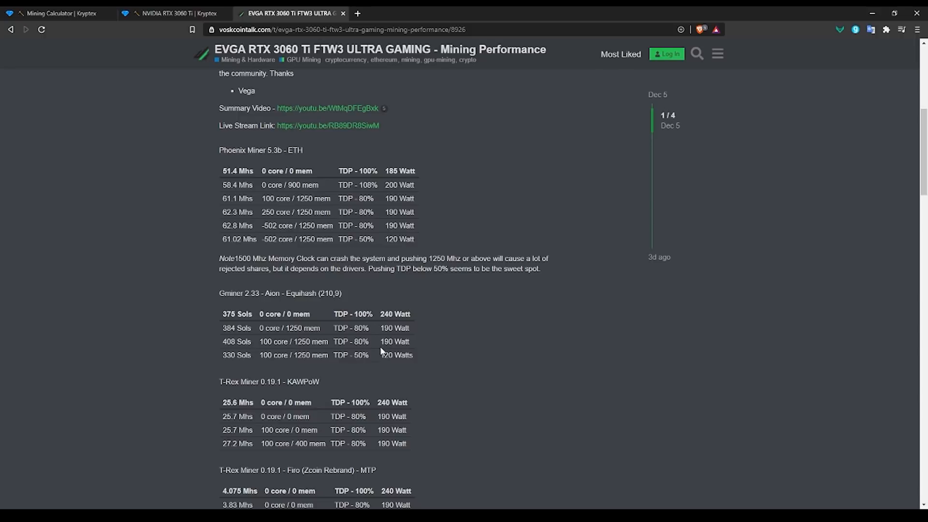
{"action": "mouse_move", "coordinate": [373, 338]}
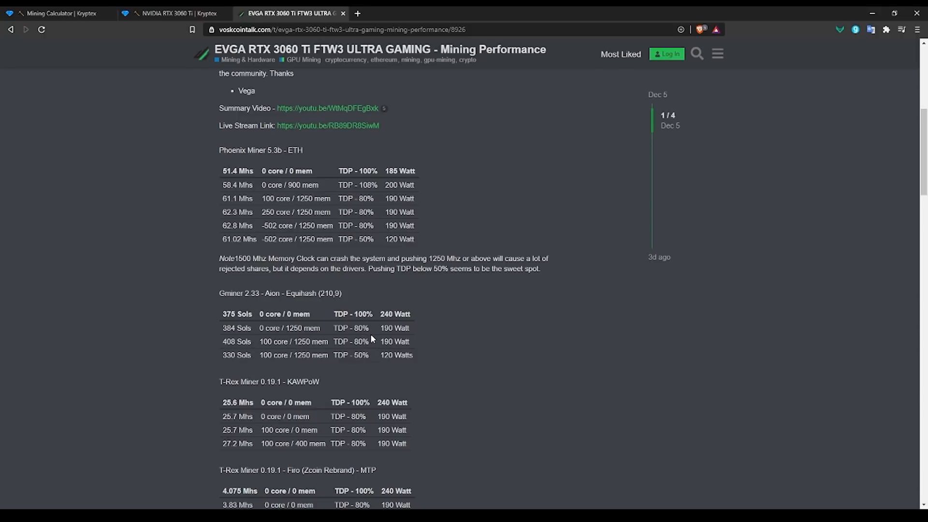
Calculate Kryptex profits for 62.0 Mh/s Ethash at 132 W and 0.1 $/kWh, giving Ethereum $2.06/day.
{"action": "left_click", "coordinate": [57, 13]}
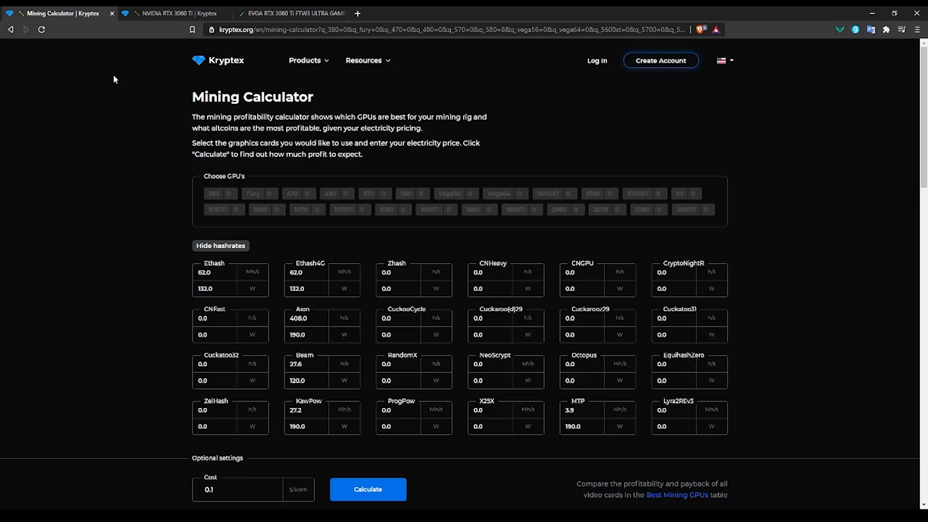
{"action": "scroll", "scroll_direction": "down", "scroll_amount": 3}
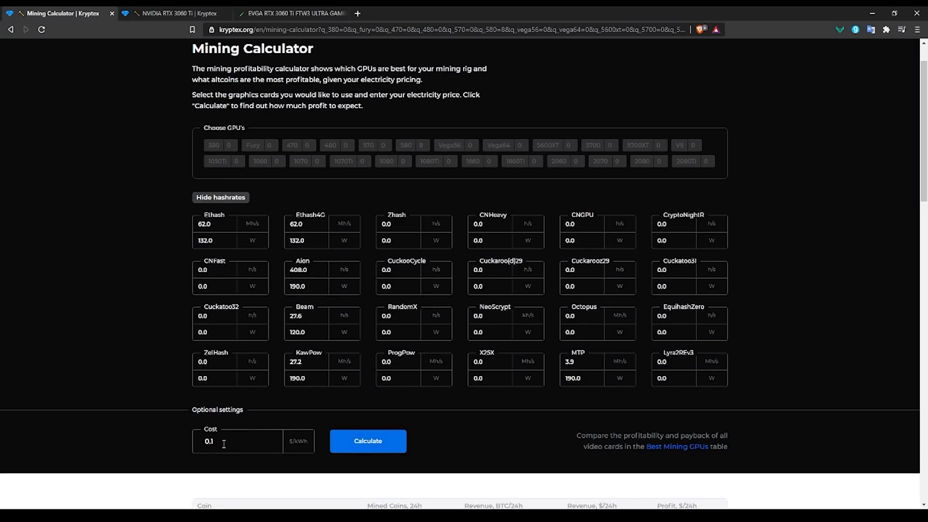
{"action": "double_click", "coordinate": [208, 441]}
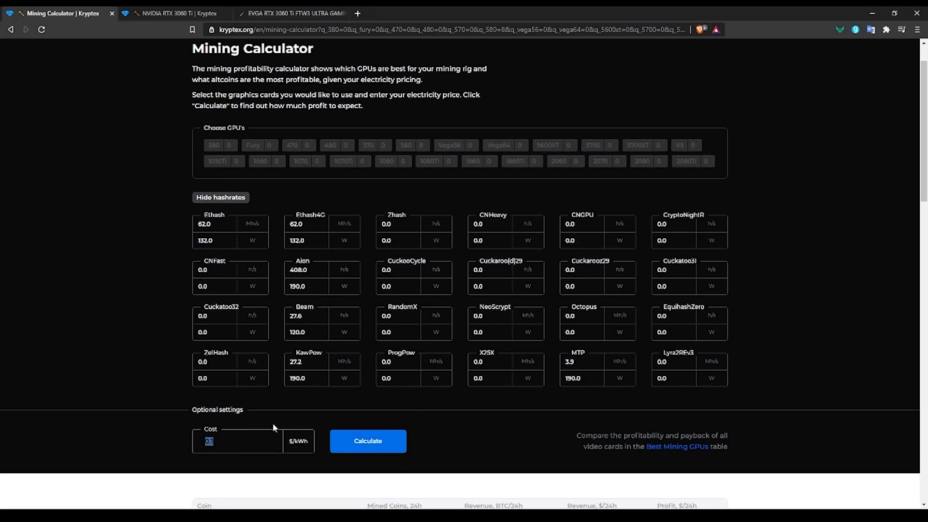
{"action": "left_click", "coordinate": [367, 441]}
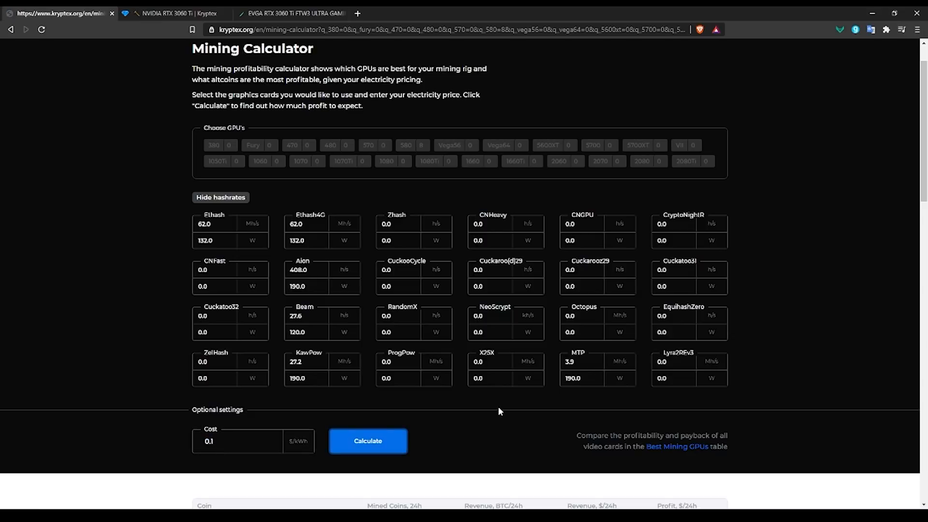
{"action": "left_click", "coordinate": [368, 440]}
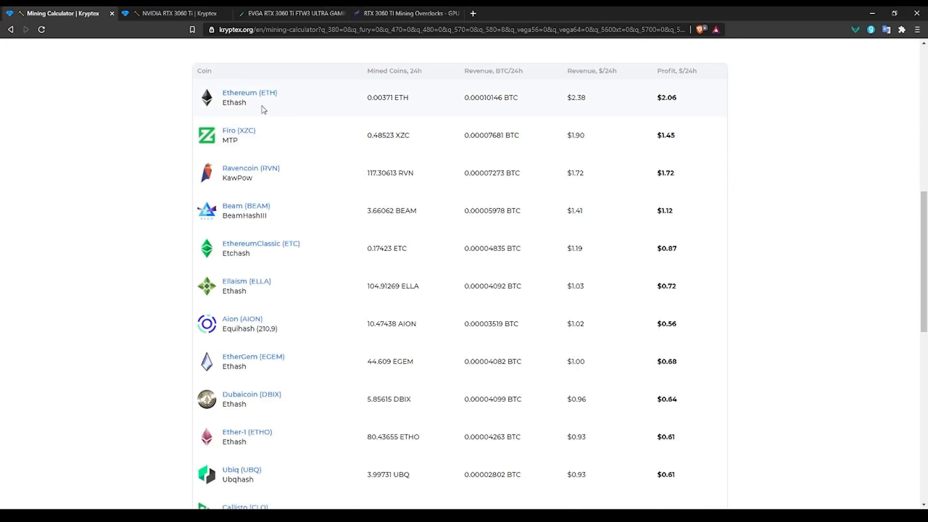
{"action": "mouse_move", "coordinate": [274, 120]}
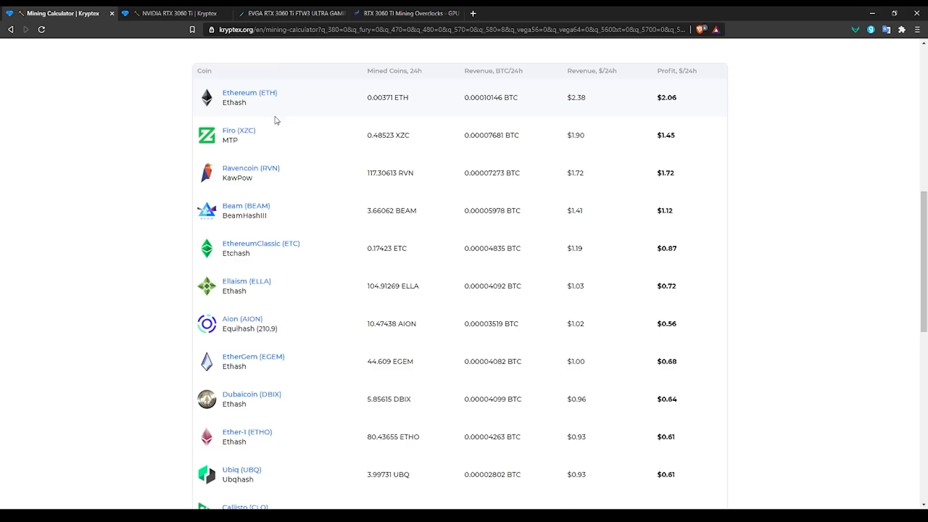
{"action": "mouse_move", "coordinate": [286, 117]}
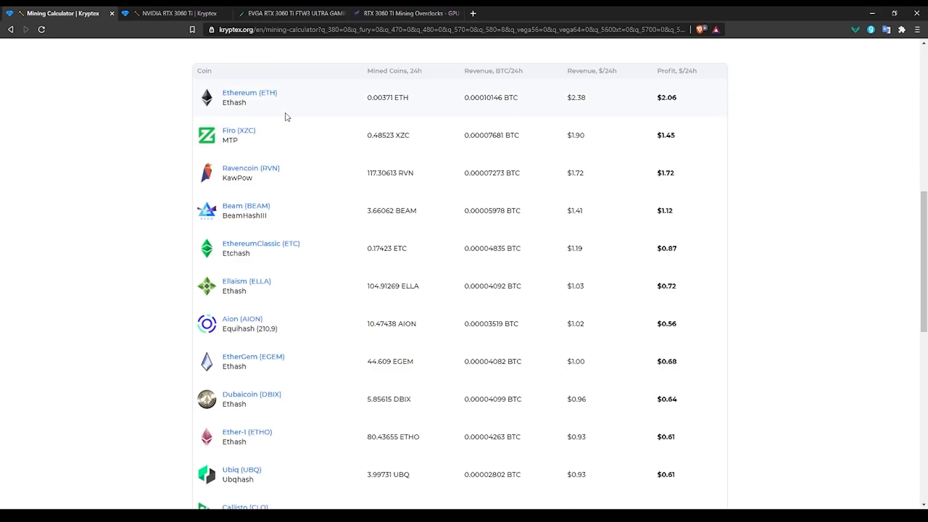
{"action": "mouse_move", "coordinate": [269, 108]}
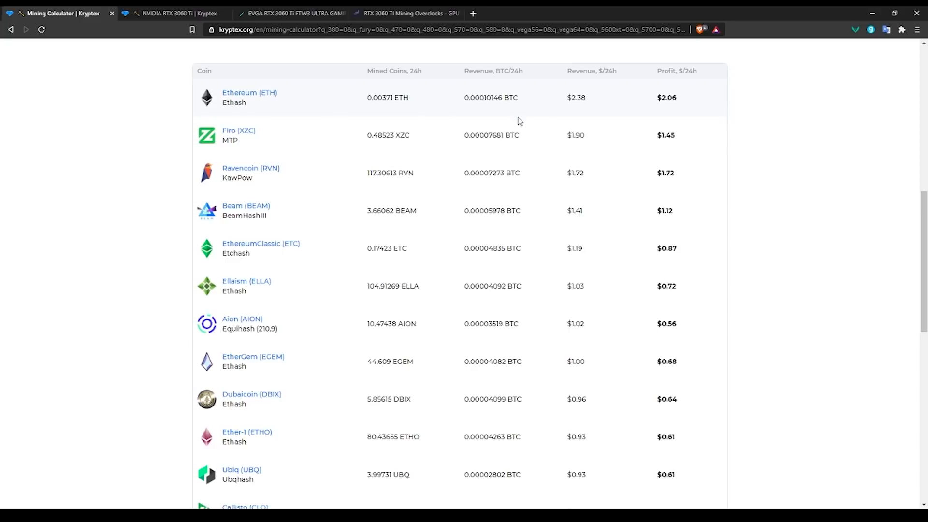
{"action": "mouse_move", "coordinate": [307, 101]}
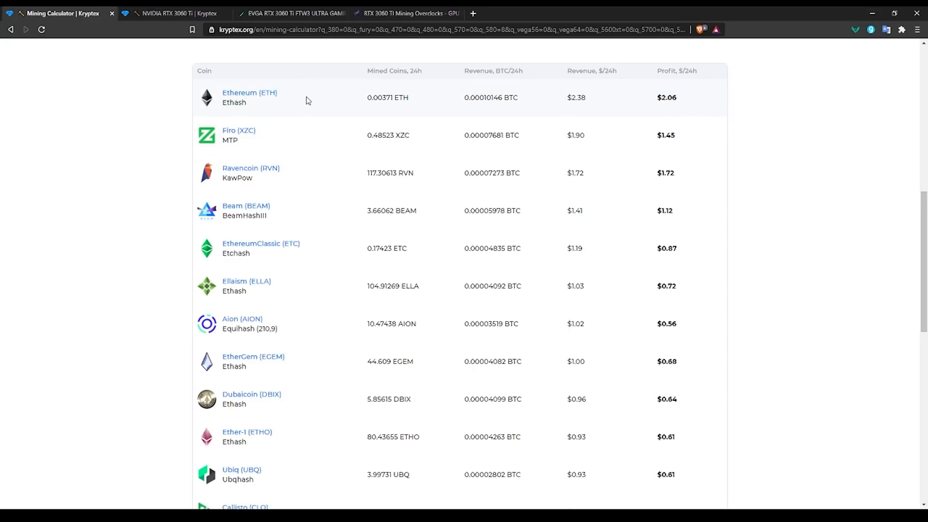
{"action": "mouse_move", "coordinate": [346, 121]}
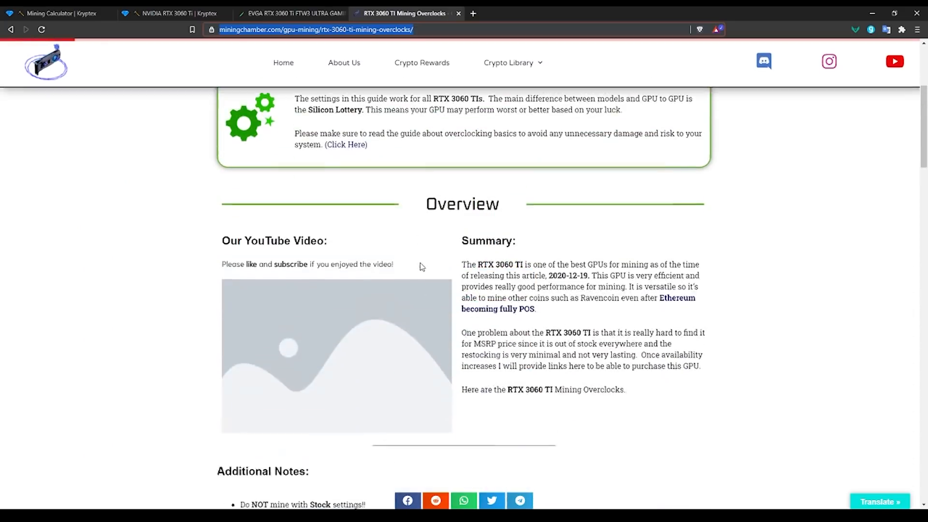
Show the KawPow overclocks: 27 MH/s at 190 W, 80% power limit, +100 core, +400 memory.
{"action": "scroll", "scroll_direction": "down", "scroll_amount": 3}
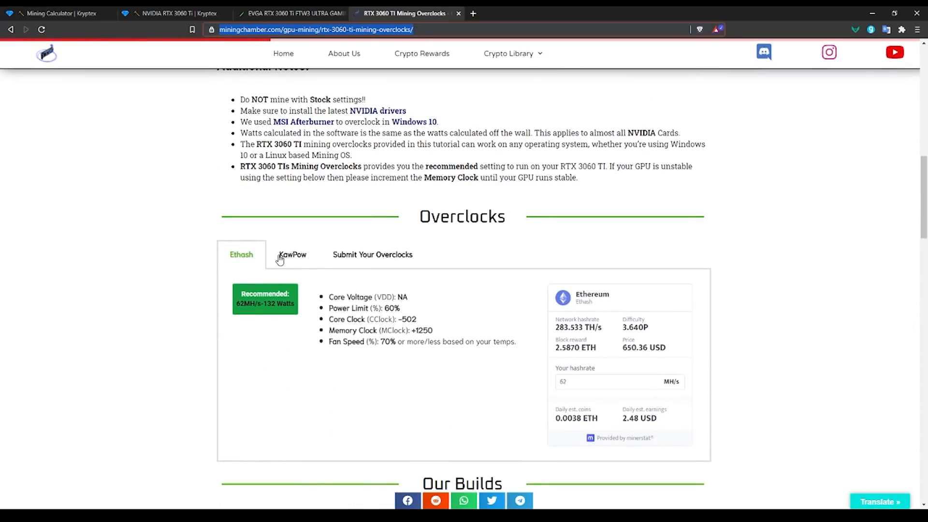
{"action": "left_click", "coordinate": [292, 255]}
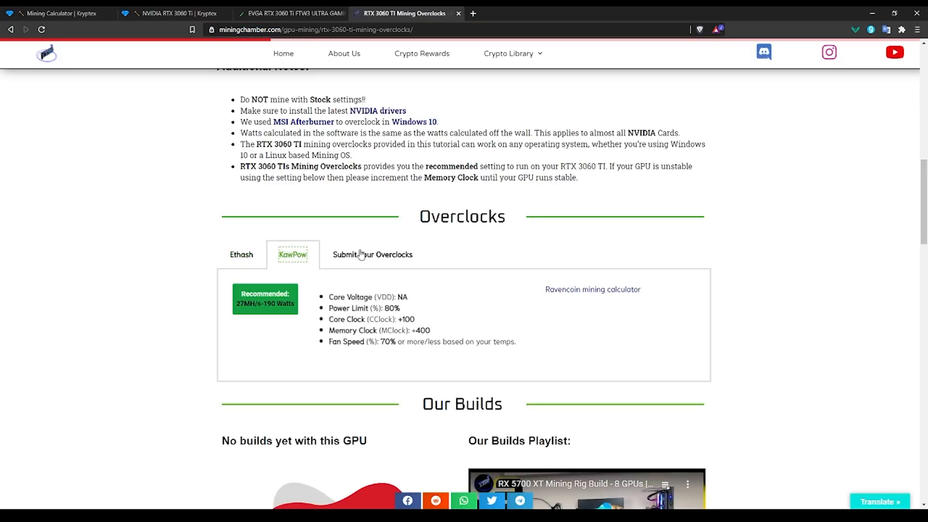
{"action": "mouse_move", "coordinate": [345, 273]}
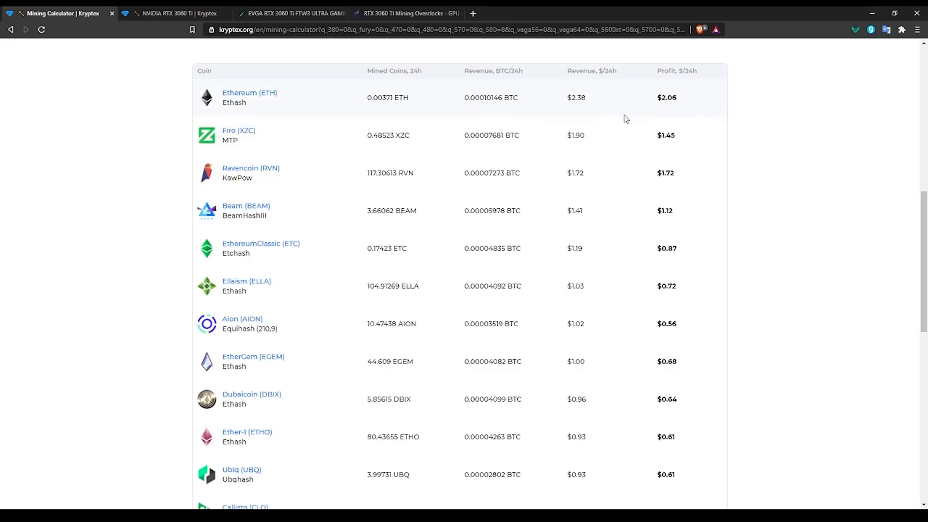
{"action": "mouse_move", "coordinate": [416, 123]}
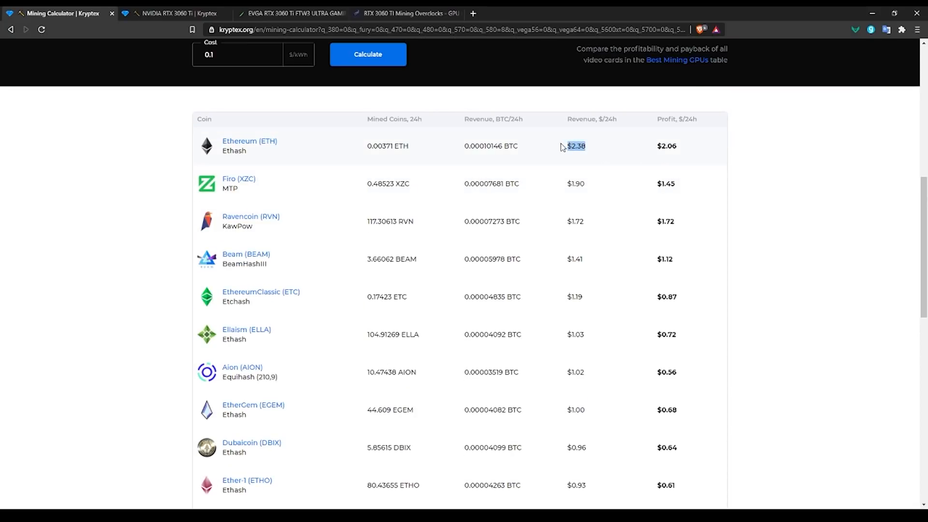
{"action": "mouse_move", "coordinate": [583, 161]}
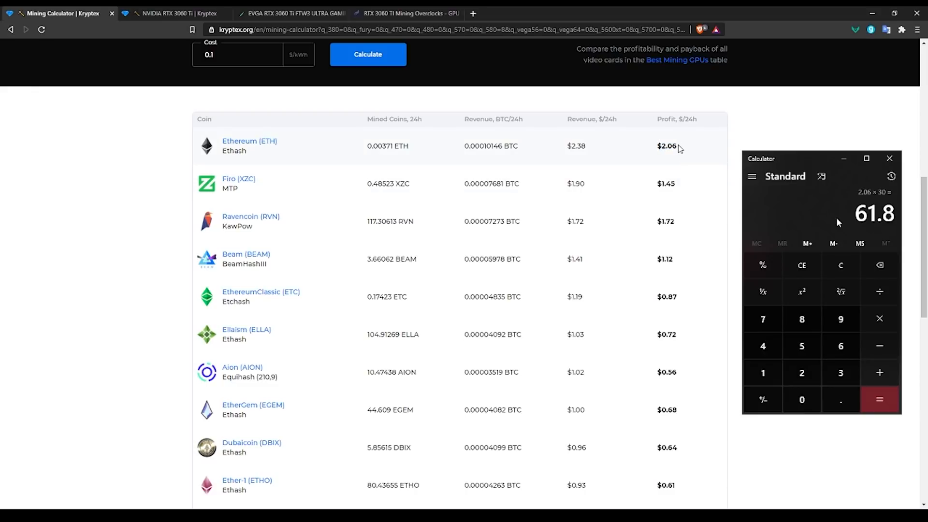
{"action": "mouse_move", "coordinate": [654, 153]}
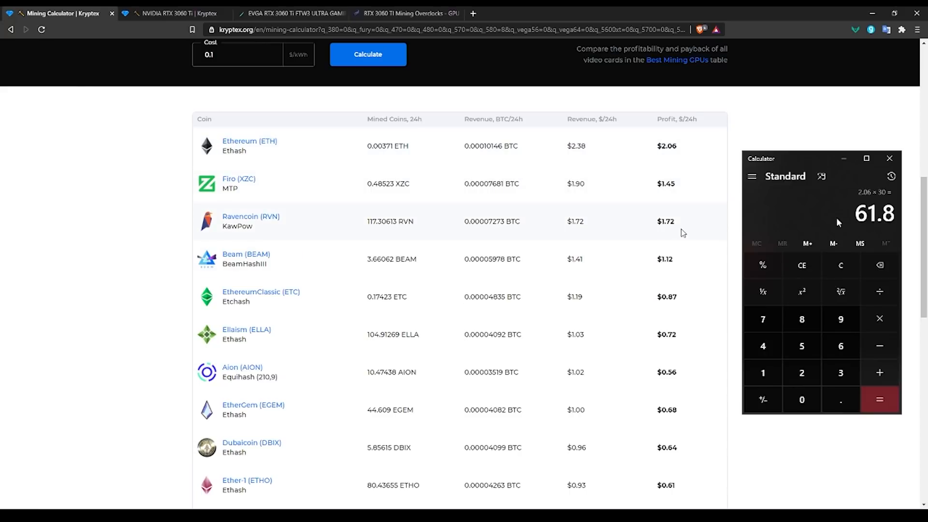
{"action": "mouse_move", "coordinate": [686, 232]}
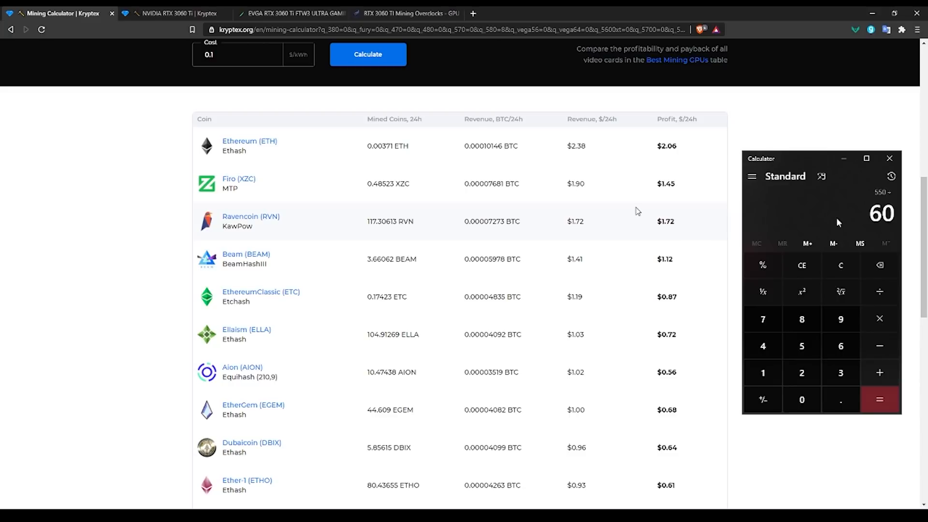
Work out a monthly Ethereum profit of 61.8 (2.06 × 30) in Windows Calculator.
{"action": "left_click", "coordinate": [879, 399]}
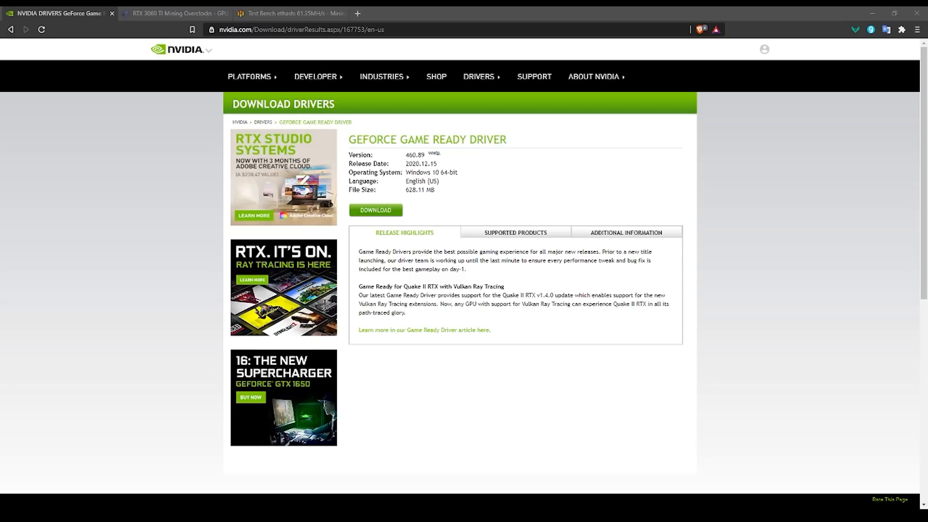
Review Game Ready Driver 460.89 details: released 2020.12.15, Windows 10 64-bit, 628.11 MB.
{"action": "left_click_drag", "start_coordinate": [403, 172], "coordinate": [435, 190]}
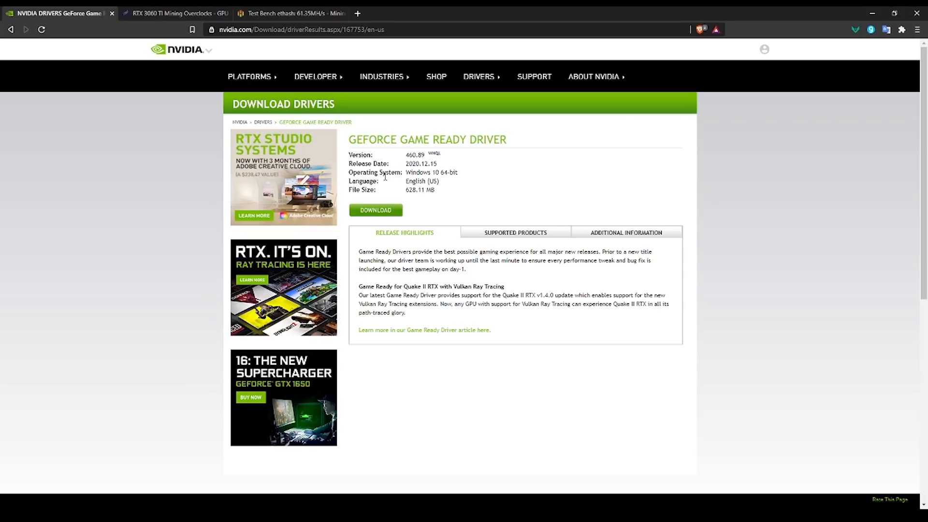
{"action": "mouse_move", "coordinate": [385, 183]}
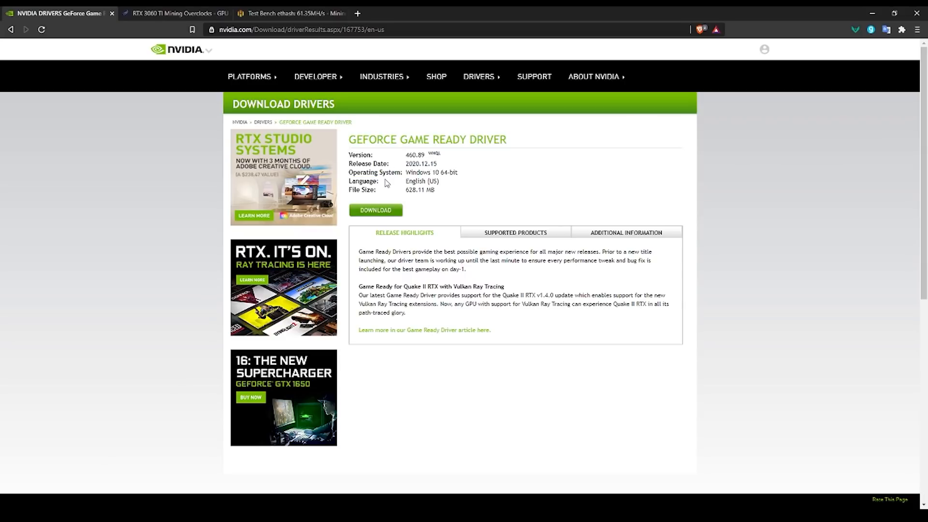
{"action": "mouse_move", "coordinate": [389, 192]}
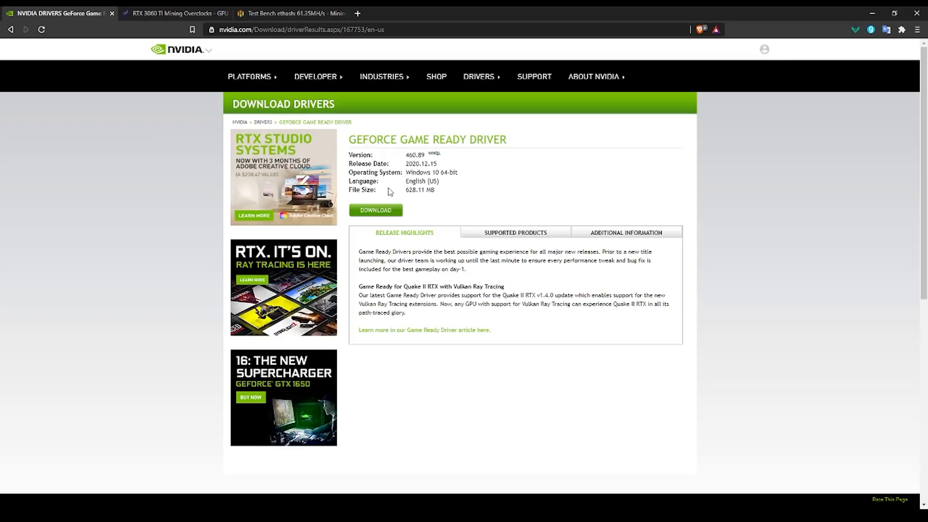
{"action": "mouse_move", "coordinate": [407, 186]}
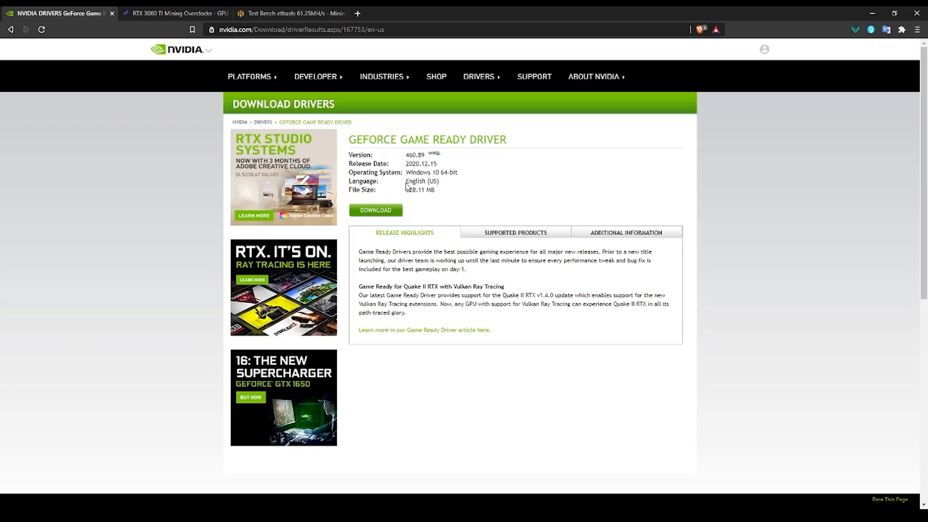
{"action": "mouse_move", "coordinate": [479, 190]}
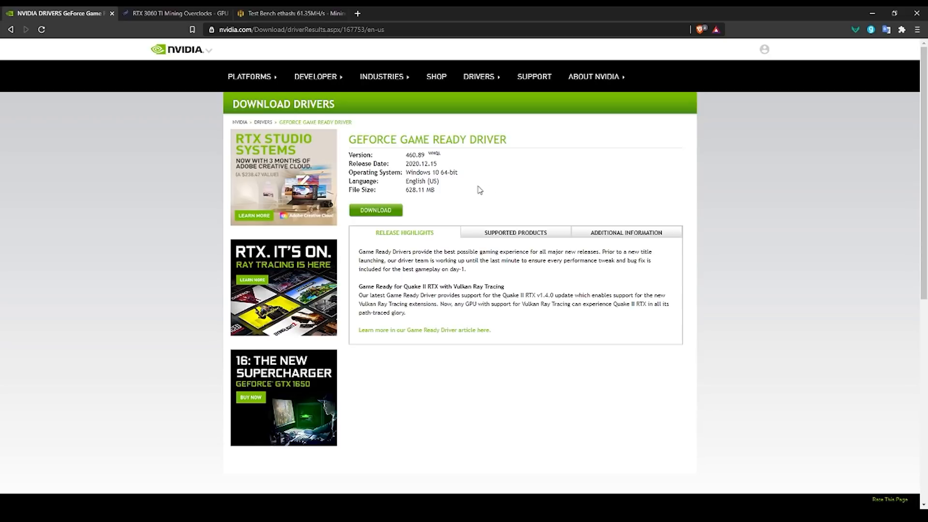
Review Mining Chamber's Ethash overclocks: 60% power limit, −502 core, +1250 memory, 70% fan.
{"action": "left_click", "coordinate": [172, 13]}
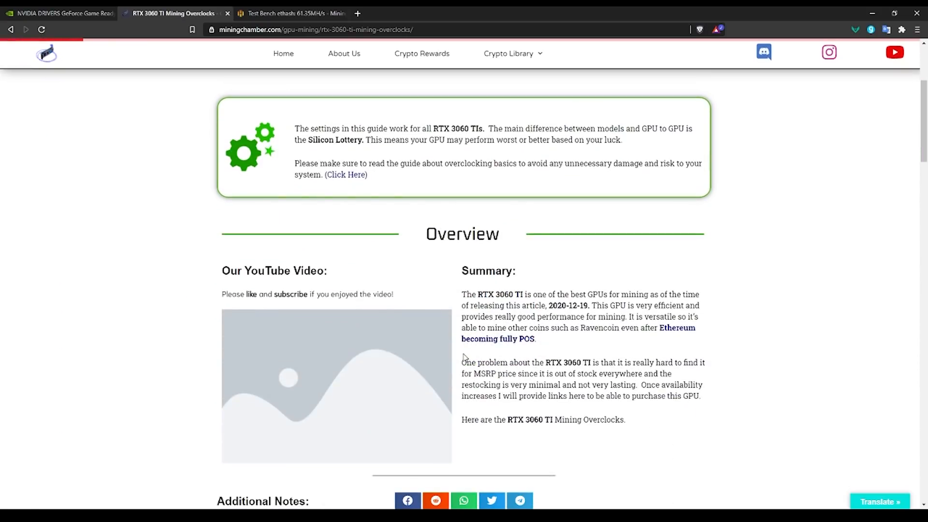
{"action": "scroll", "scroll_direction": "down", "scroll_amount": 3}
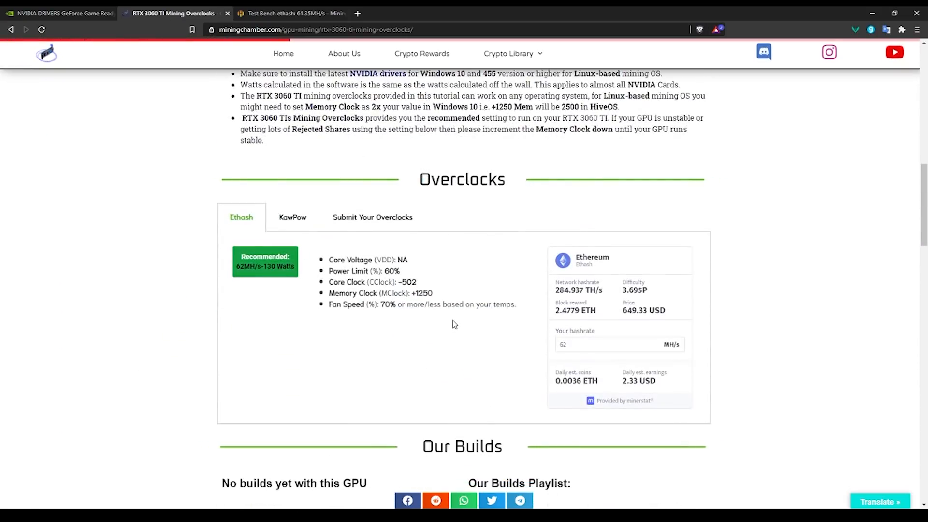
{"action": "scroll", "scroll_direction": "down", "scroll_amount": 3}
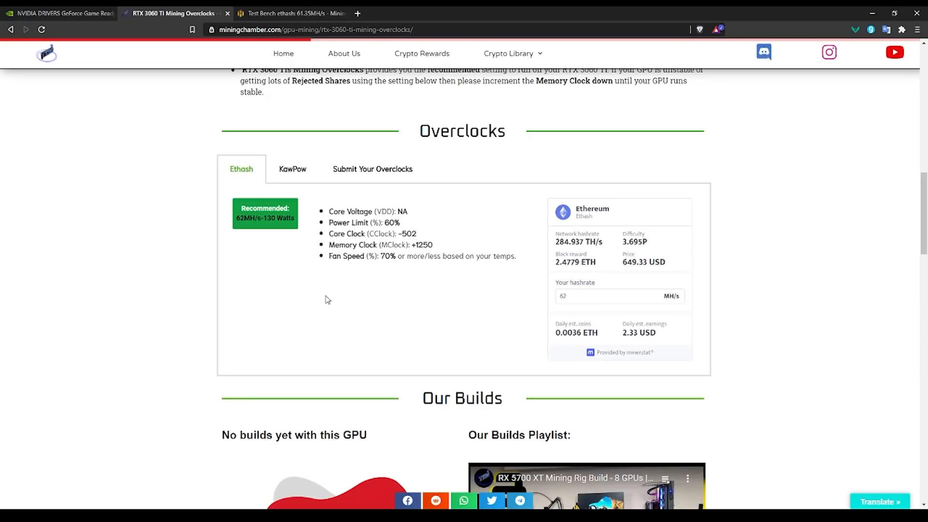
{"action": "left_click_drag", "start_coordinate": [329, 211], "coordinate": [367, 223]}
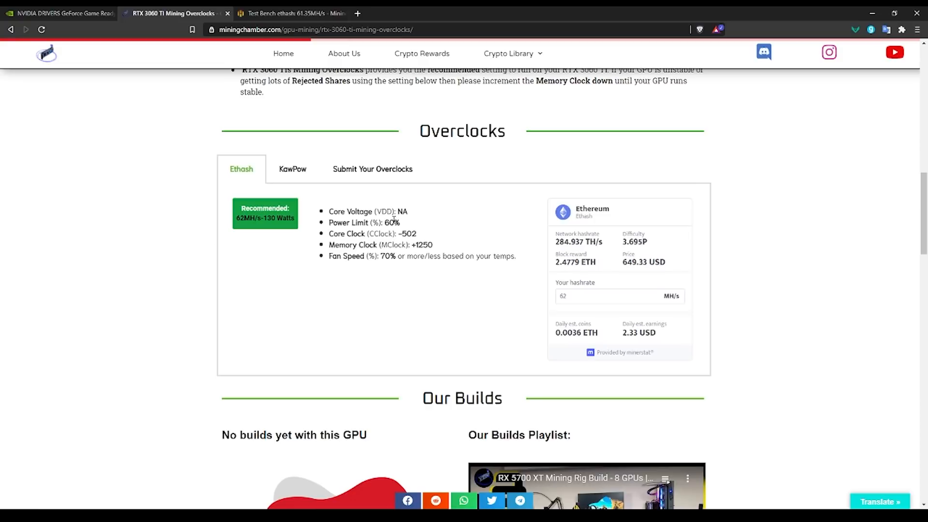
{"action": "mouse_move", "coordinate": [354, 228]}
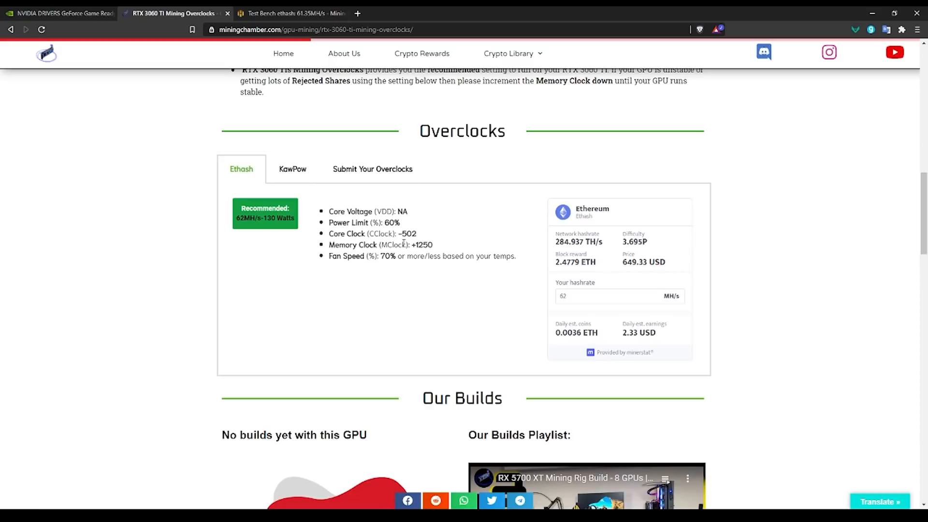
{"action": "mouse_move", "coordinate": [414, 258]}
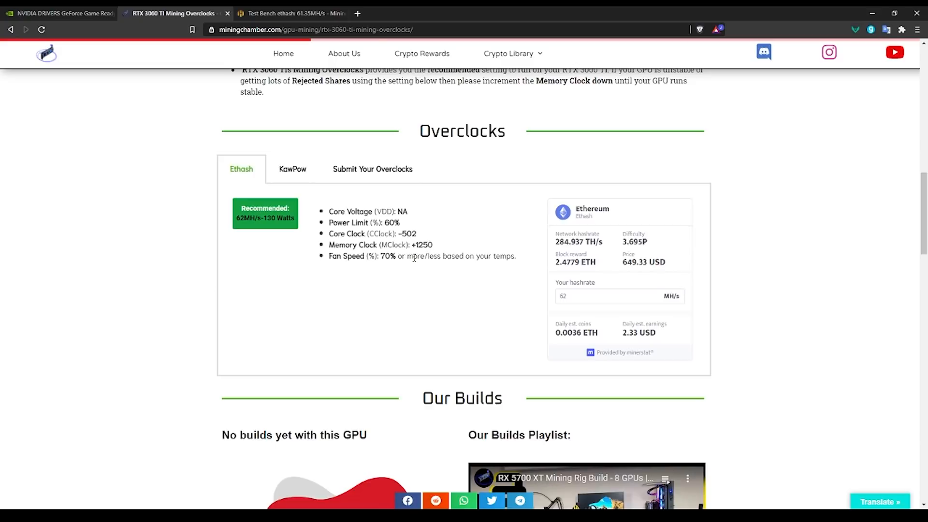
{"action": "mouse_move", "coordinate": [322, 237]}
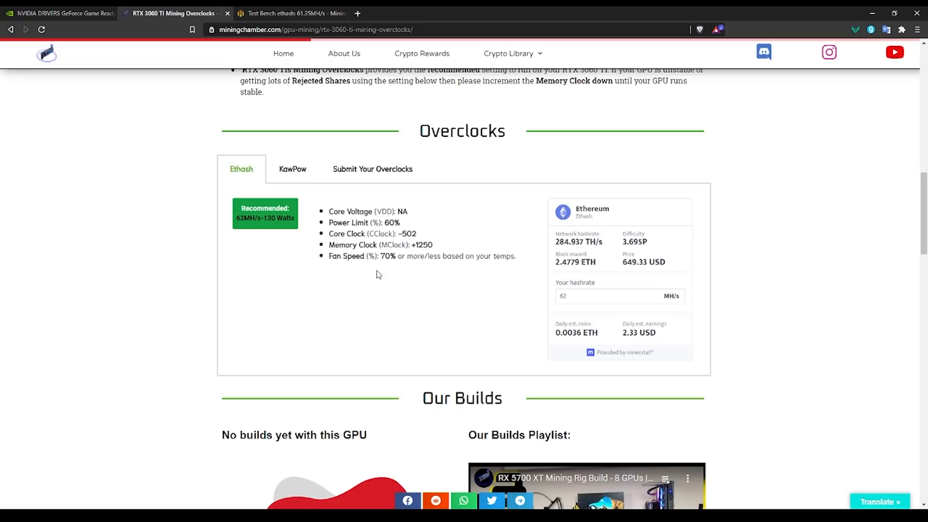
{"action": "mouse_move", "coordinate": [373, 274]}
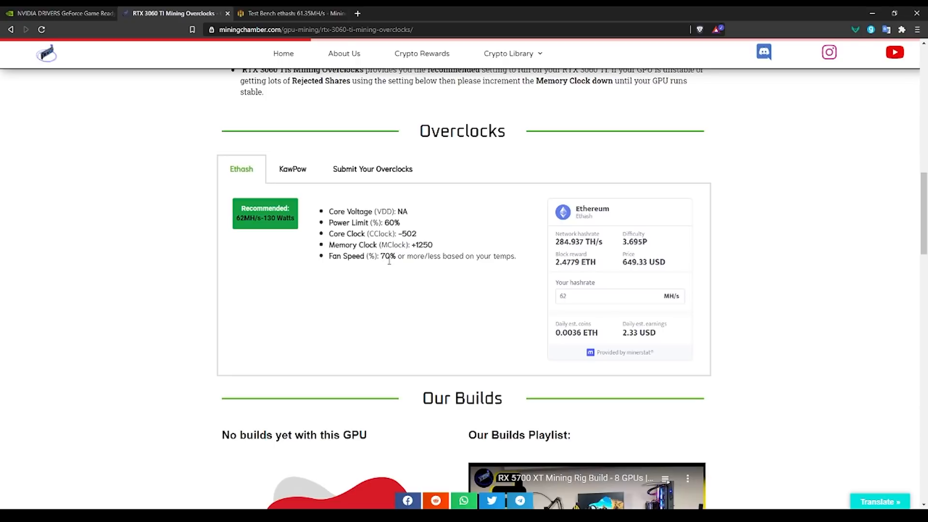
{"action": "mouse_move", "coordinate": [314, 221]}
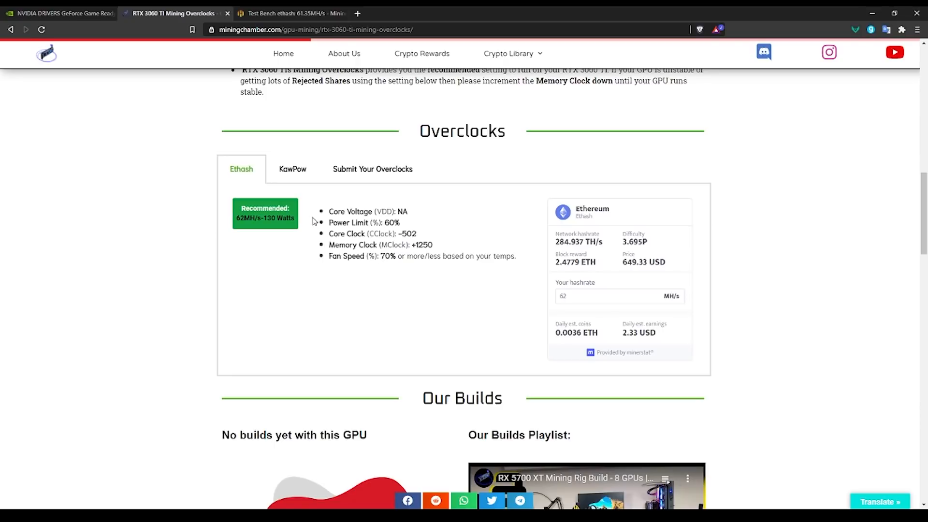
{"action": "mouse_move", "coordinate": [323, 224]}
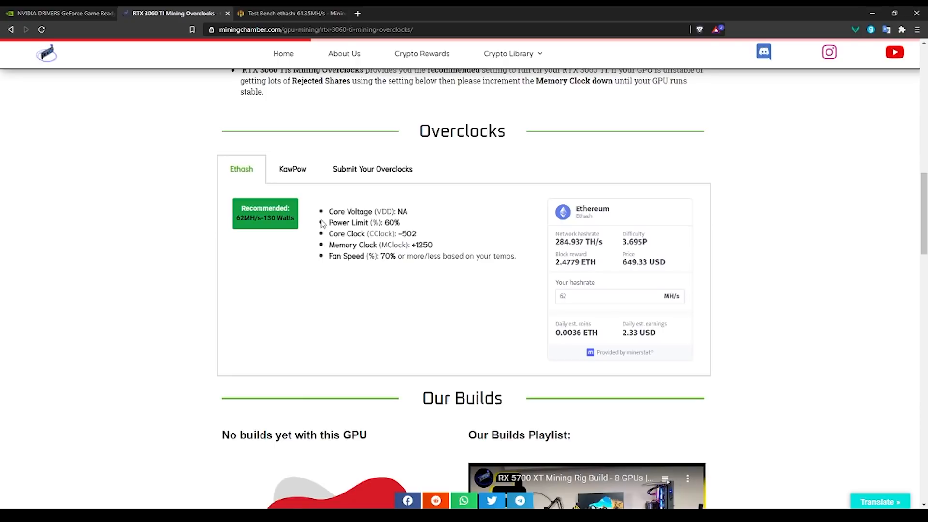
{"action": "mouse_move", "coordinate": [425, 231]}
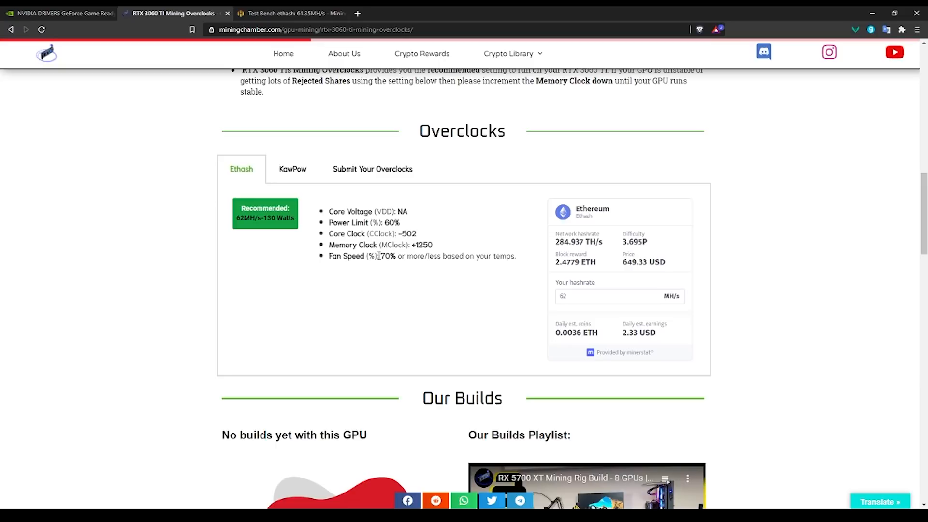
{"action": "mouse_move", "coordinate": [397, 256]}
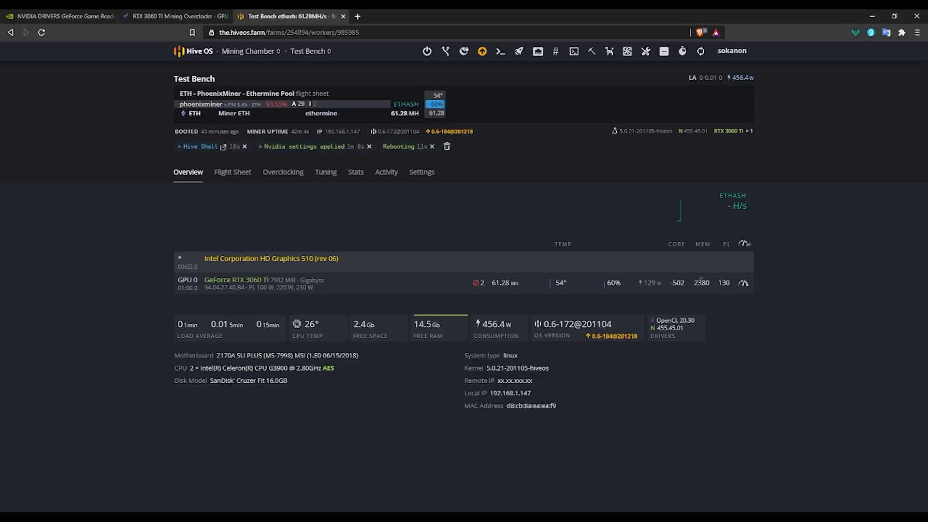
Open the RTX 3060 Ti overclock dialog and highlight its 2380 memory clock and power limit values.
{"action": "double_click", "coordinate": [702, 283]}
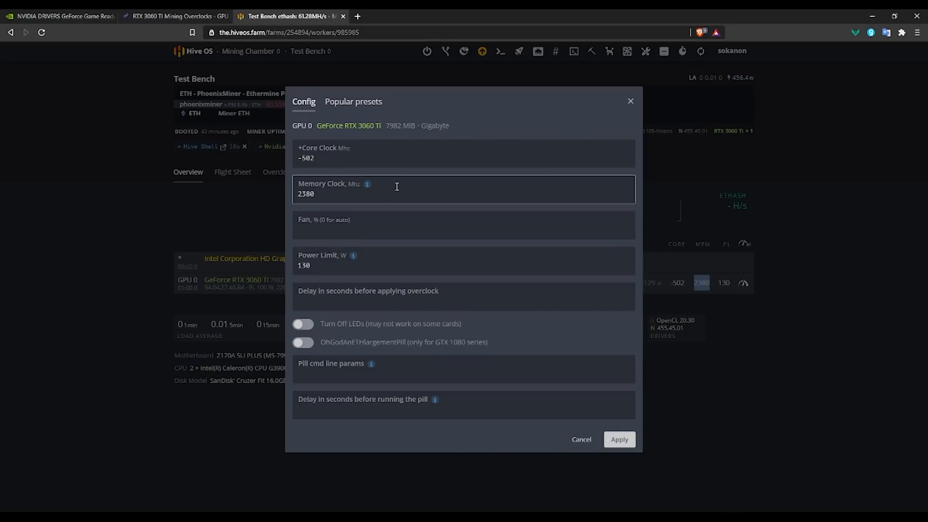
{"action": "mouse_move", "coordinate": [367, 184]}
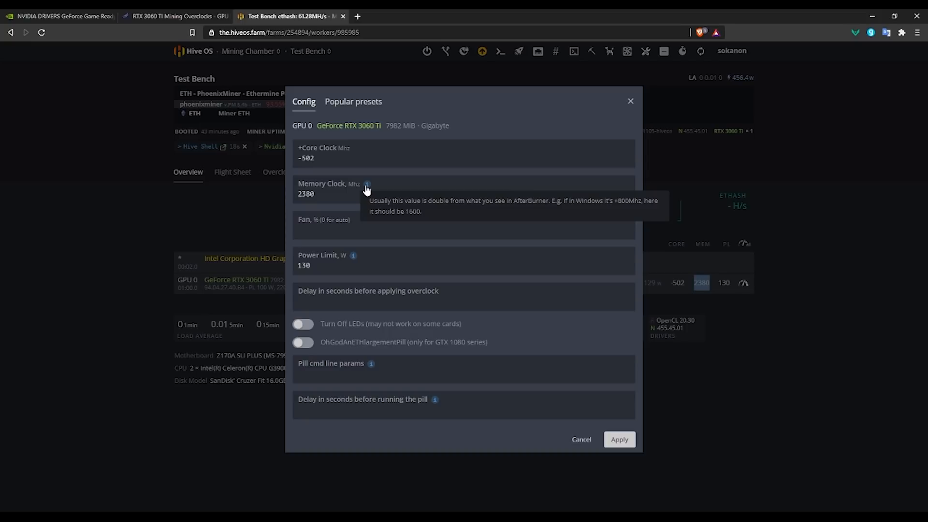
{"action": "mouse_move", "coordinate": [366, 190]}
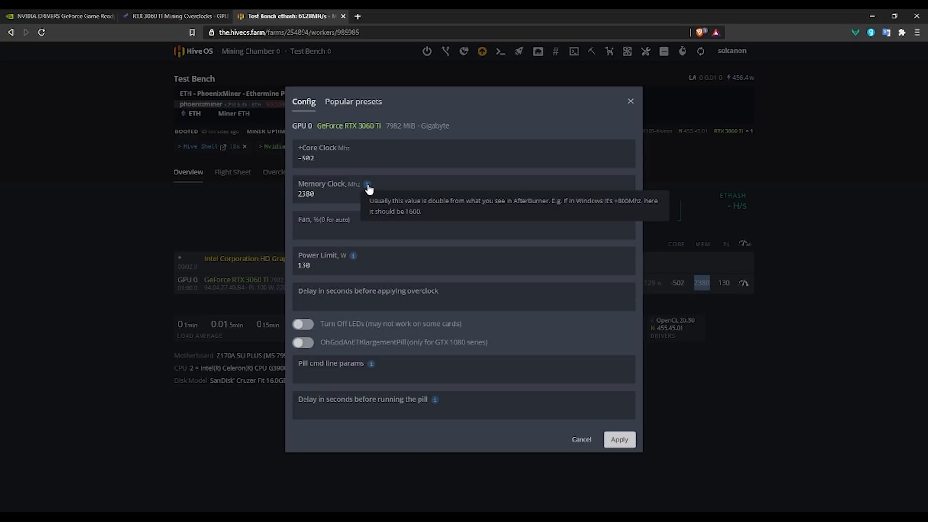
{"action": "left_click", "coordinate": [463, 194]}
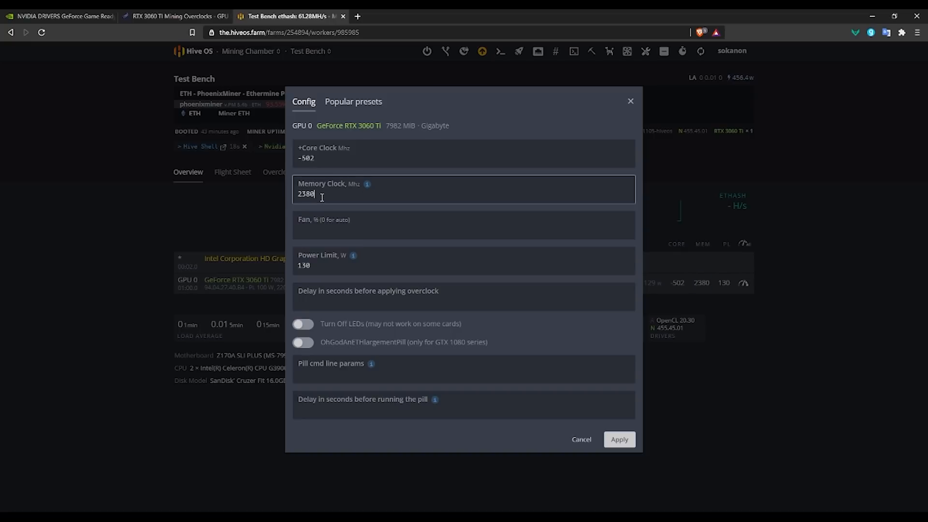
{"action": "double_click", "coordinate": [306, 194]}
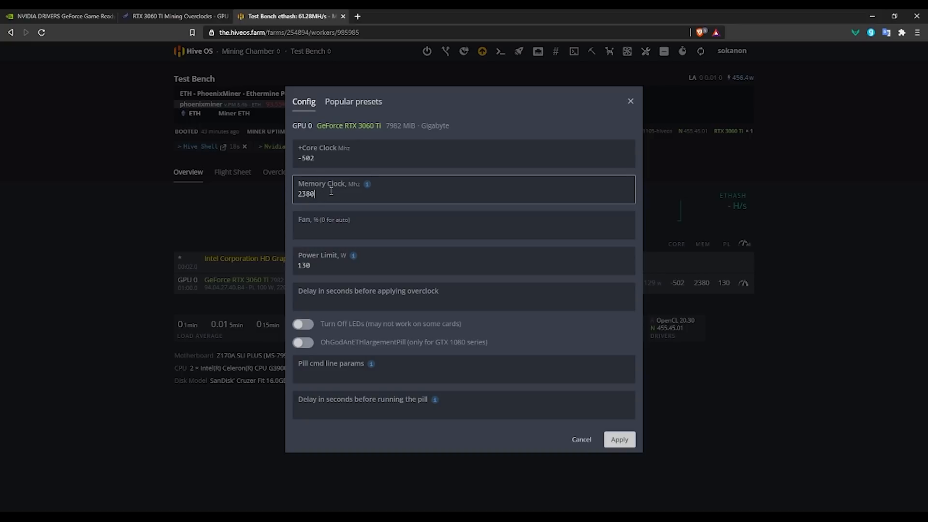
{"action": "left_click", "coordinate": [464, 265]}
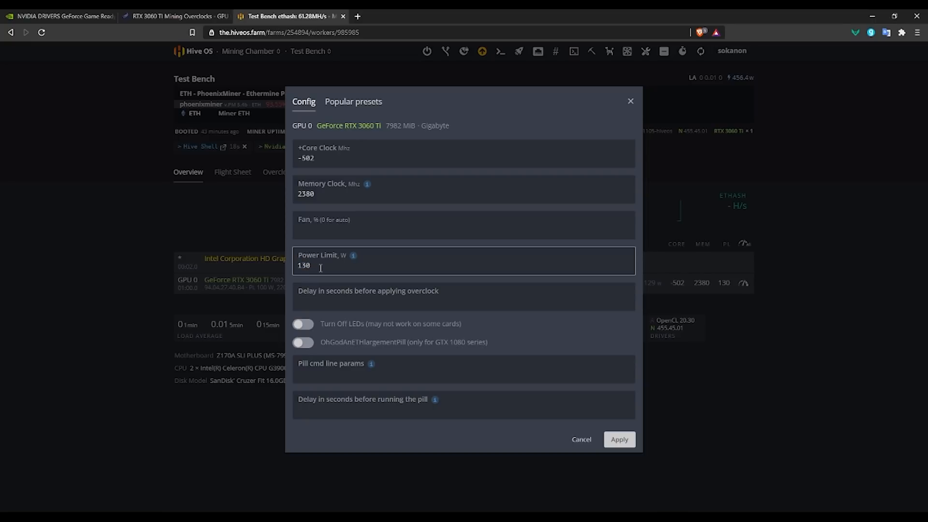
{"action": "double_click", "coordinate": [303, 266]}
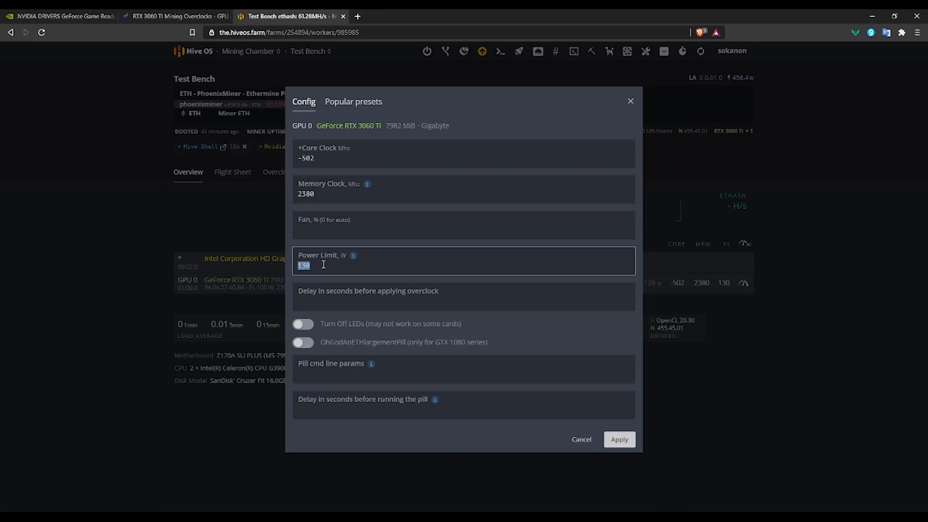
{"action": "mouse_move", "coordinate": [339, 266]}
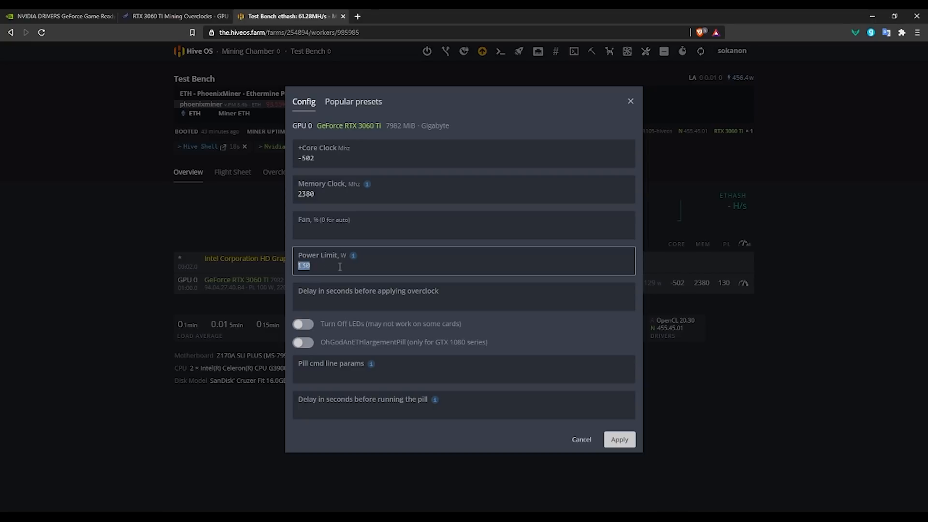
Close the overclock dialog without saving, returning to the Test Bench worker overview.
{"action": "left_click", "coordinate": [618, 440]}
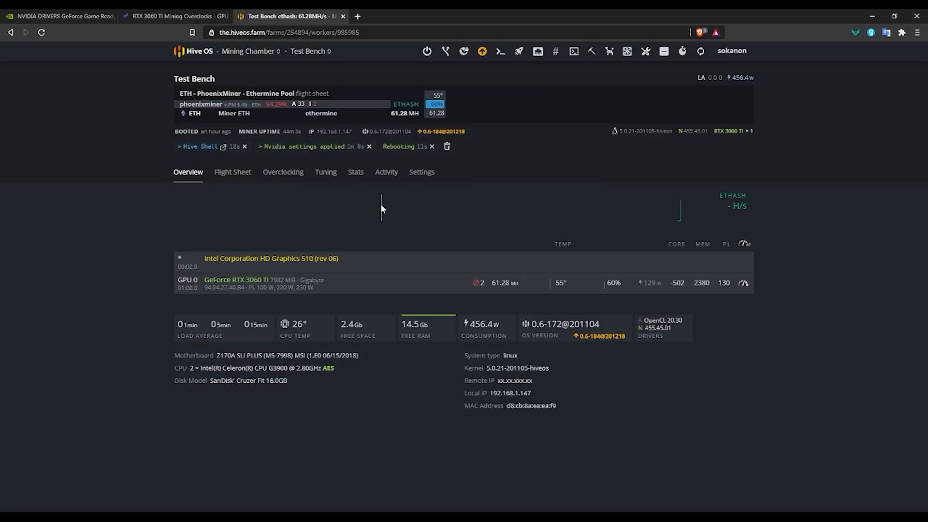
{"action": "mouse_move", "coordinate": [395, 240]}
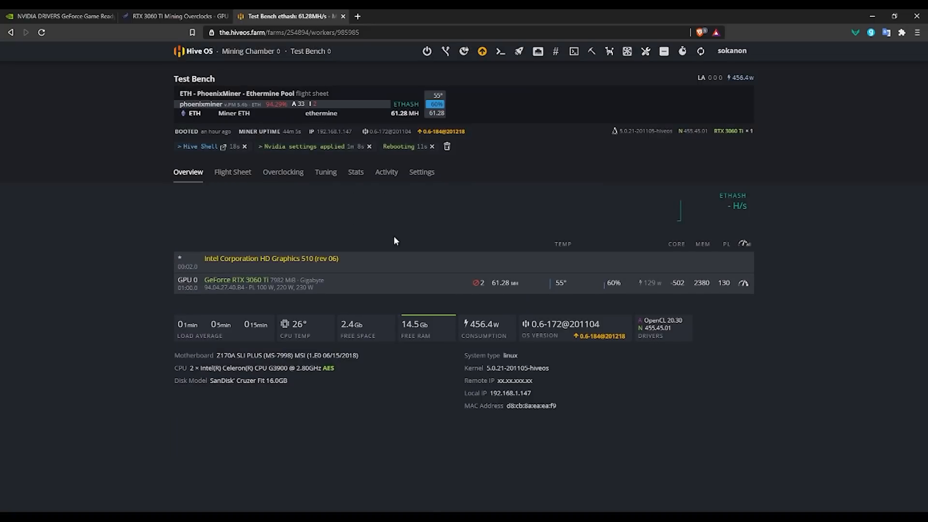
{"action": "mouse_move", "coordinate": [374, 224]}
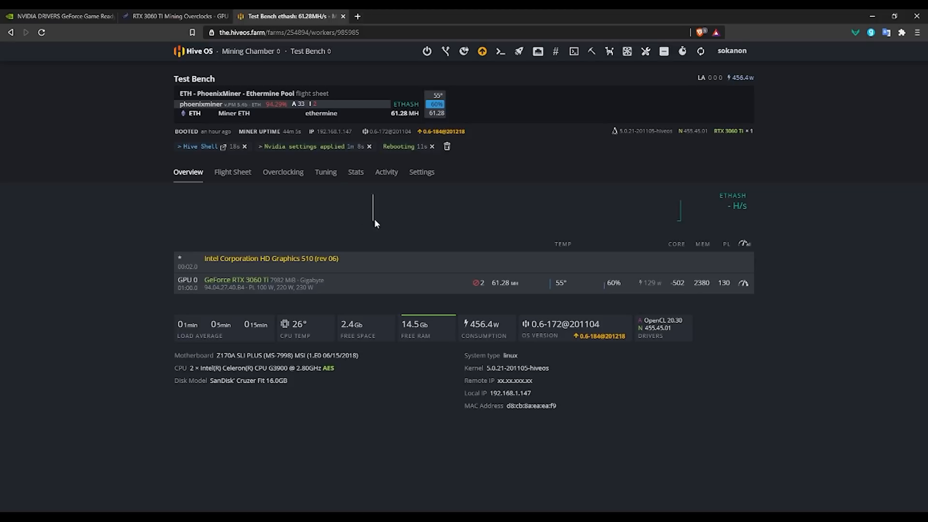
{"action": "mouse_move", "coordinate": [291, 253]}
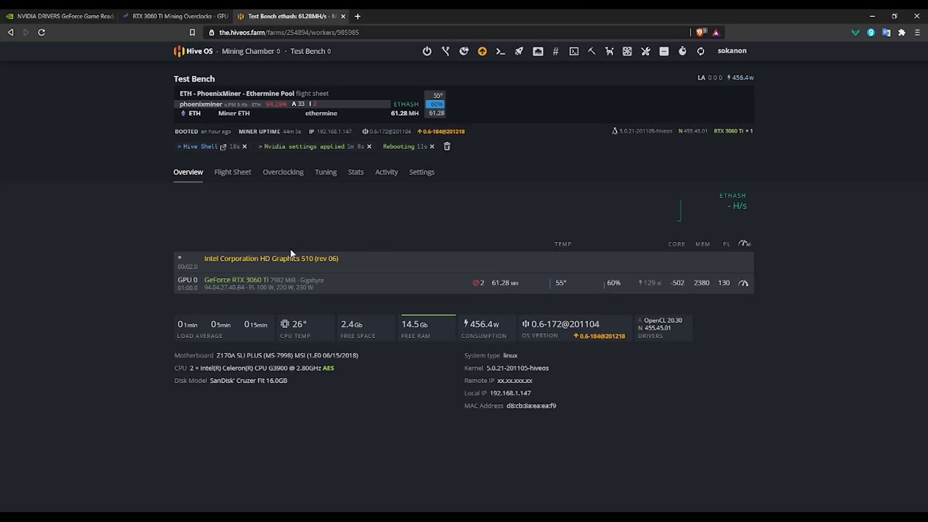
{"action": "mouse_move", "coordinate": [308, 187]}
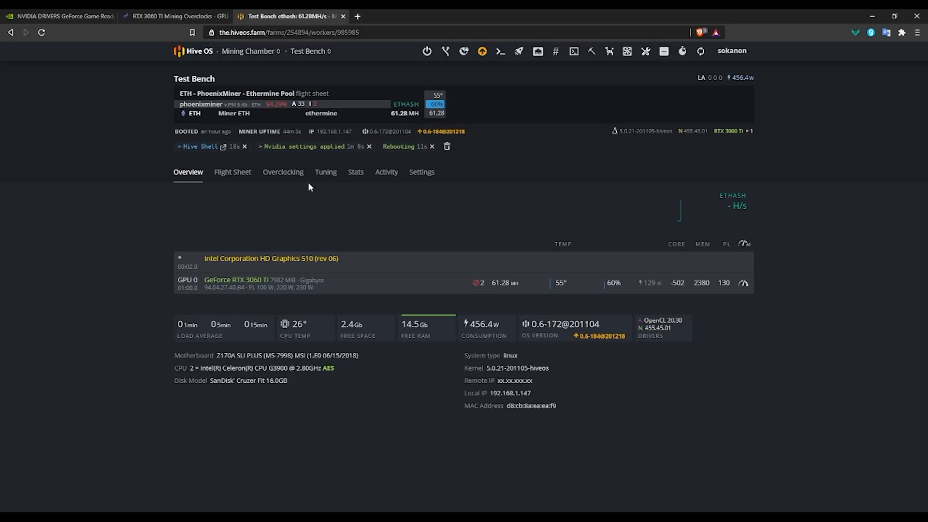
{"action": "mouse_move", "coordinate": [702, 132]}
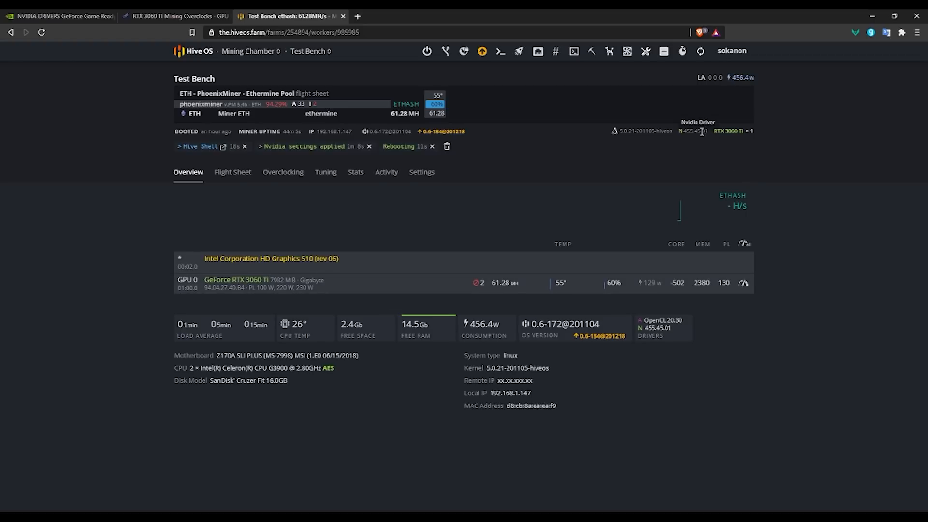
{"action": "mouse_move", "coordinate": [573, 52]}
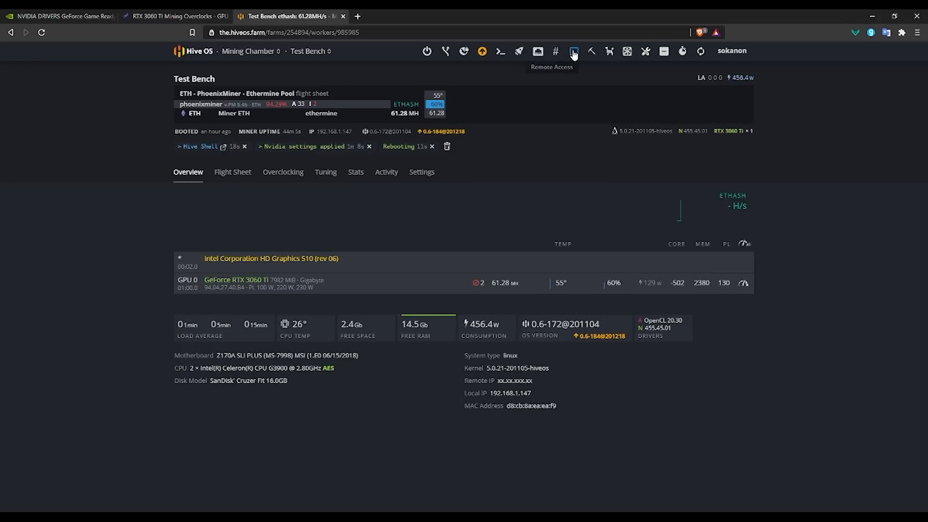
{"action": "mouse_move", "coordinate": [695, 131]}
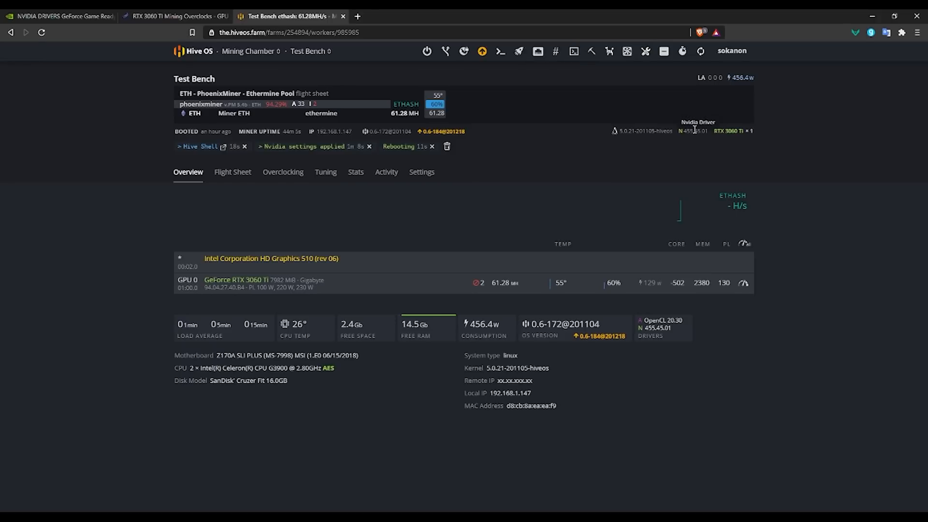
{"action": "mouse_move", "coordinate": [690, 131]}
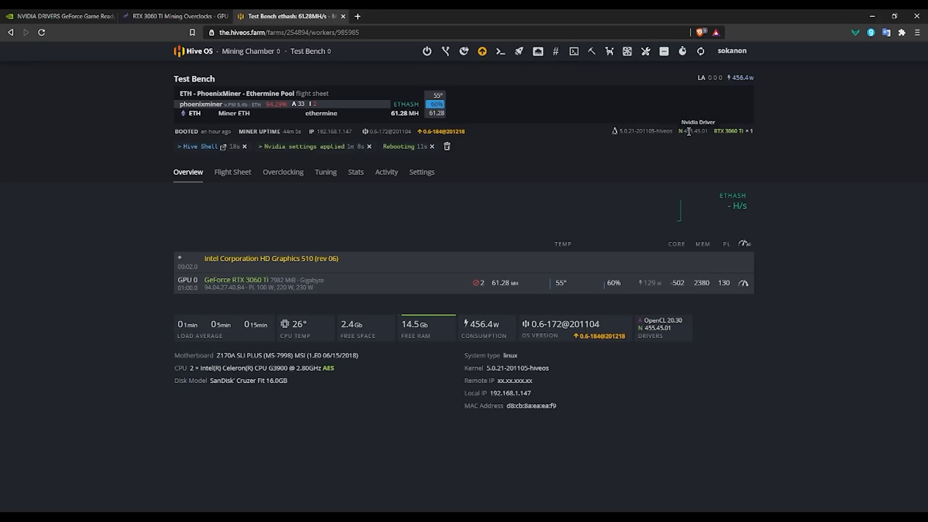
{"action": "mouse_move", "coordinate": [574, 298]}
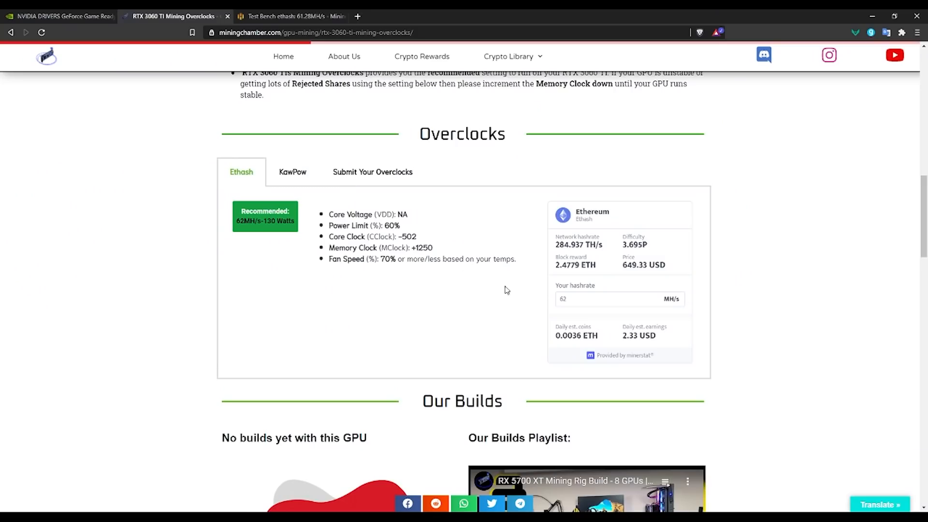
Scroll up to the Additional Notes explaining HiveOS doubles the memory clock (+1250 becomes 2500).
{"action": "scroll", "scroll_direction": "up", "scroll_amount": 3}
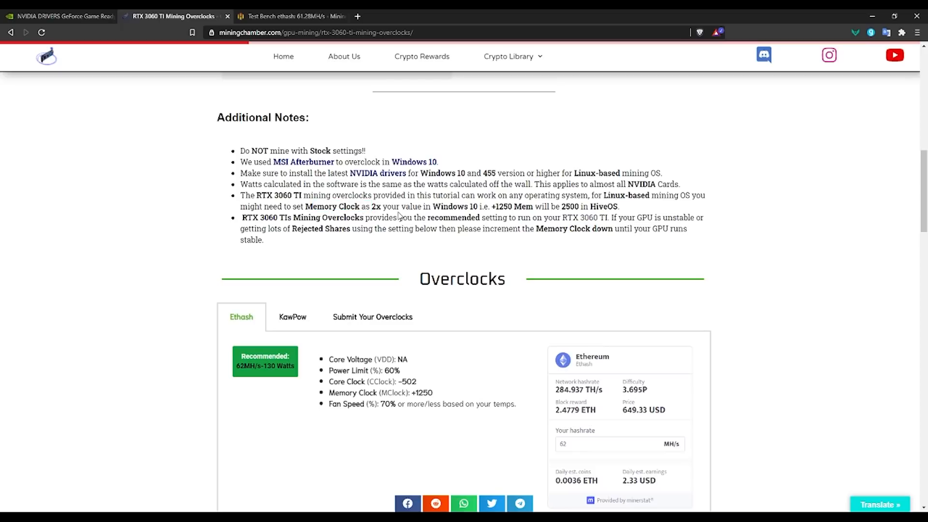
{"action": "mouse_move", "coordinate": [525, 209]}
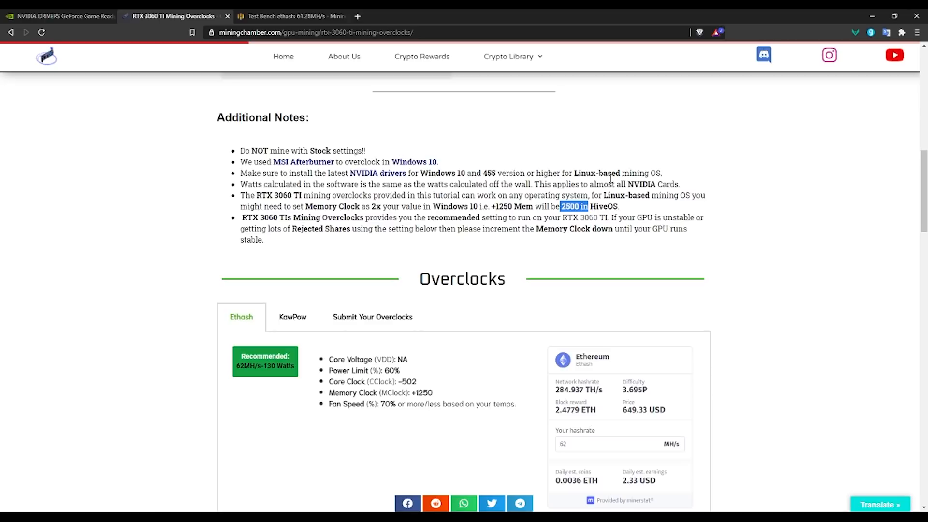
{"action": "mouse_move", "coordinate": [296, 251]}
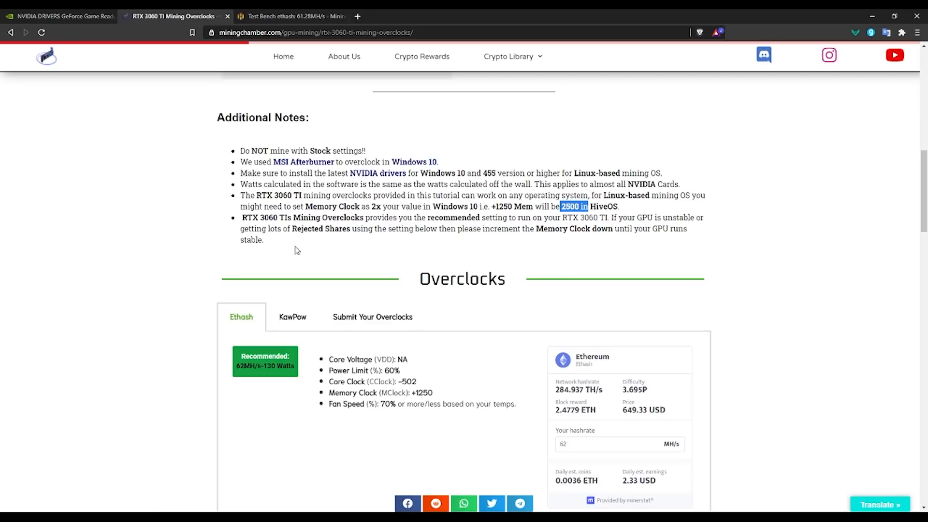